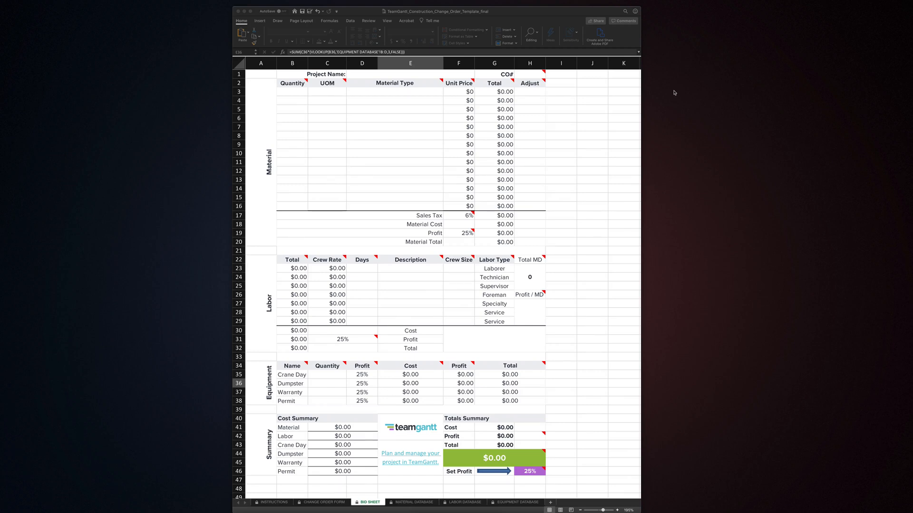
mouse_move(424, 97)
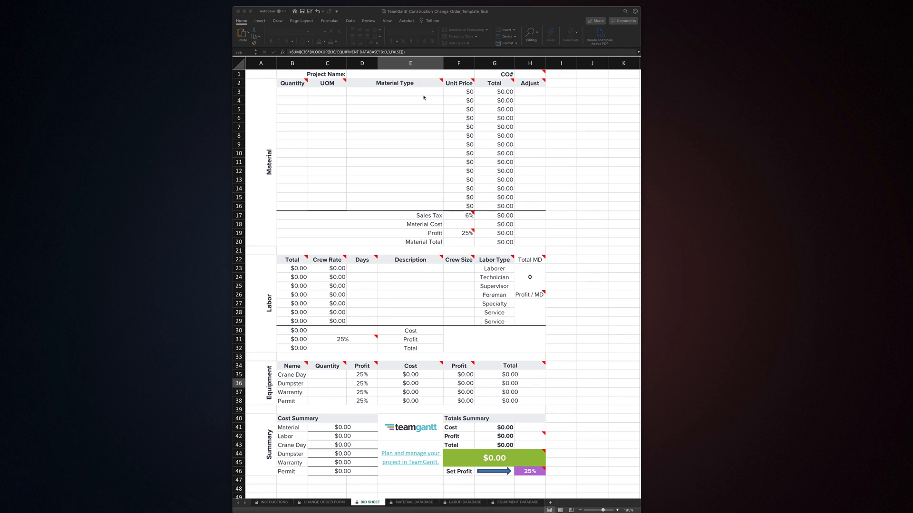
mouse_move(426, 148)
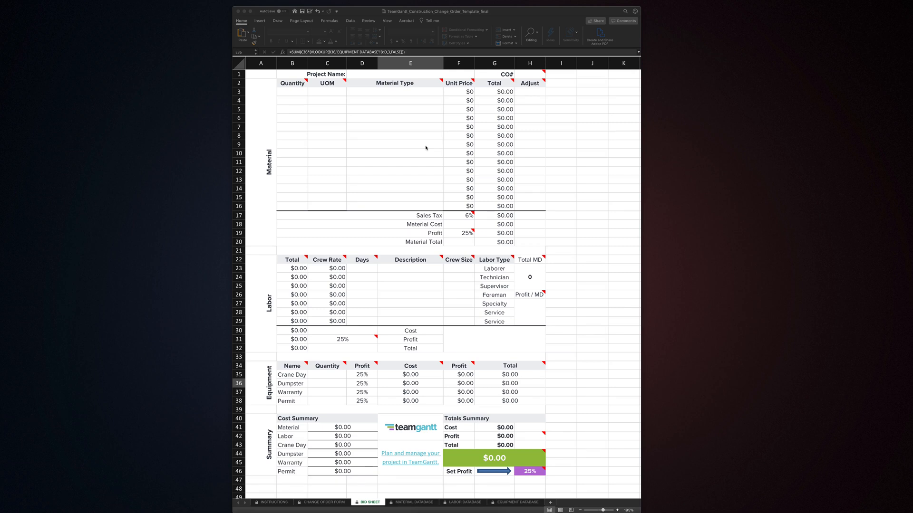
mouse_move(426, 155)
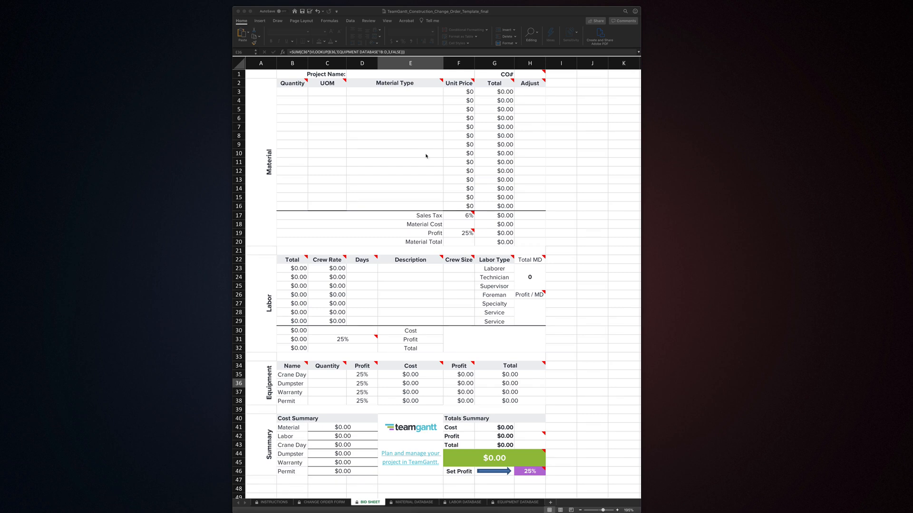
mouse_move(429, 199)
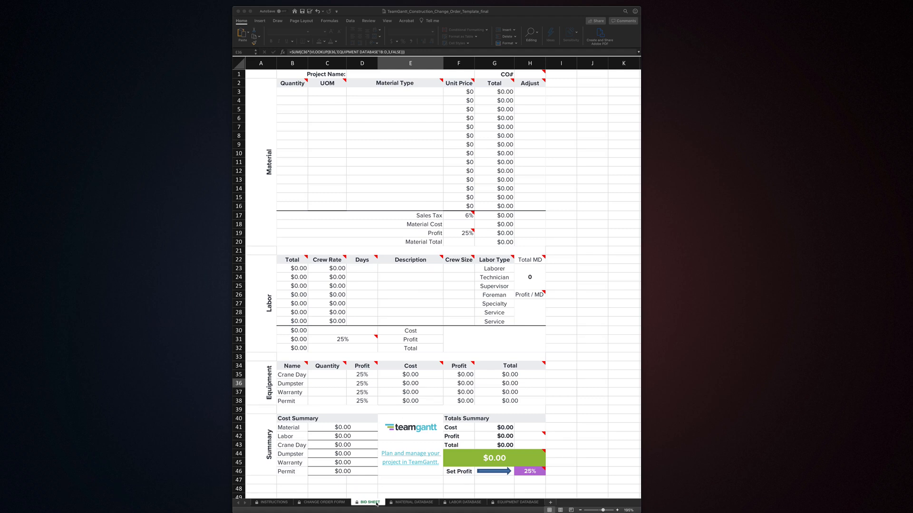
mouse_move(412, 490)
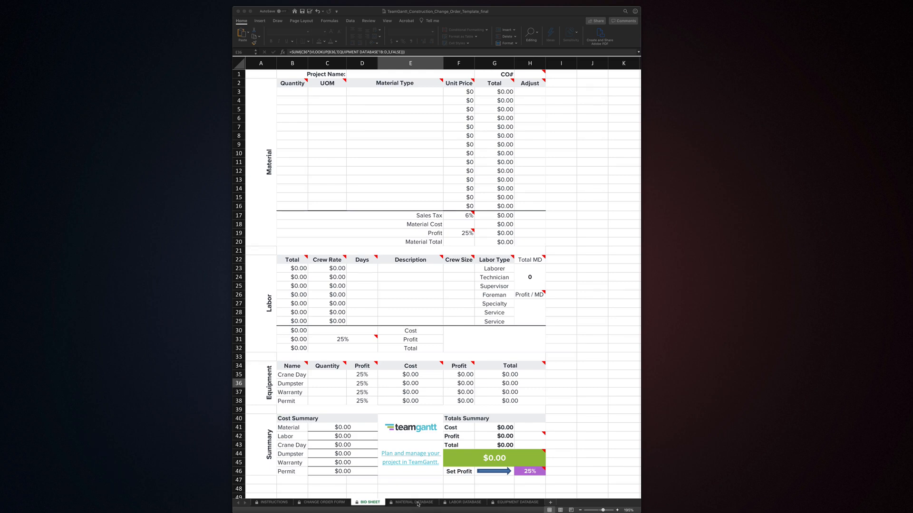
Browse the Material, Labor and Equipment databases, Change Order Form and Instructions sheets, then return to the bid sheet.
left_click(414, 502)
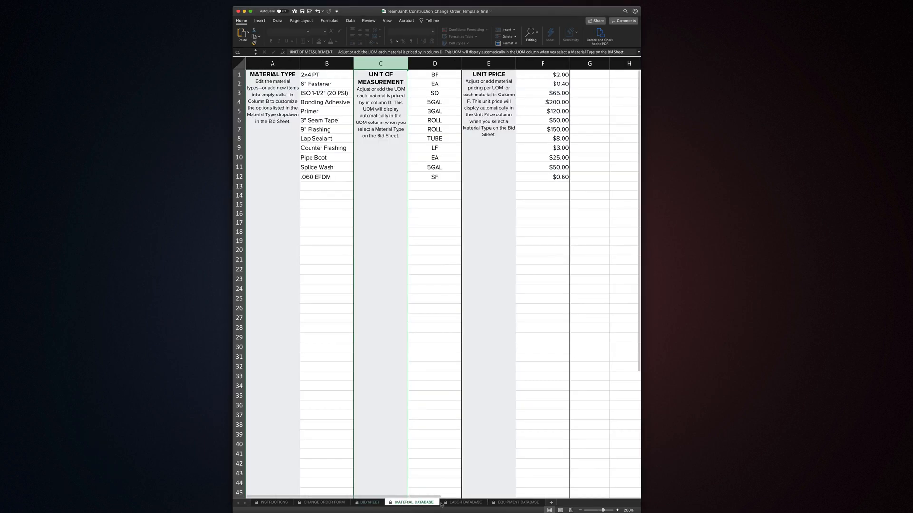
left_click(464, 502)
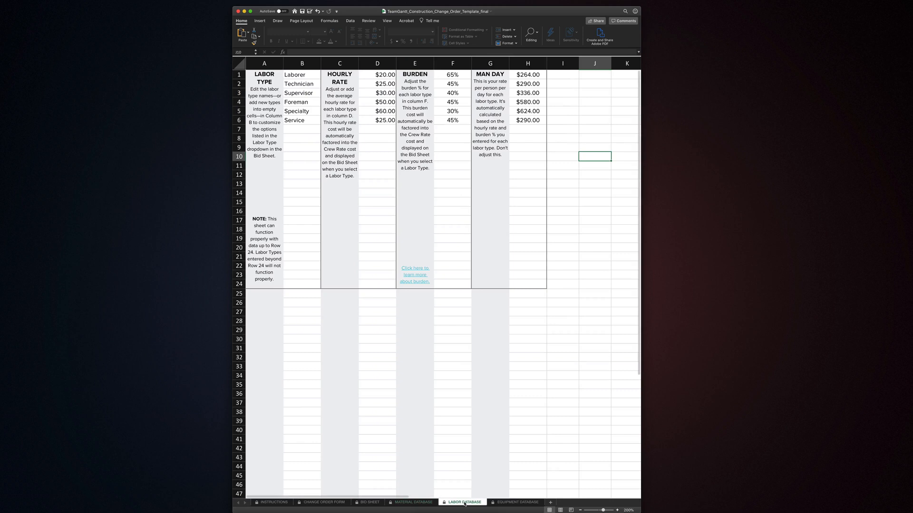
left_click(515, 502)
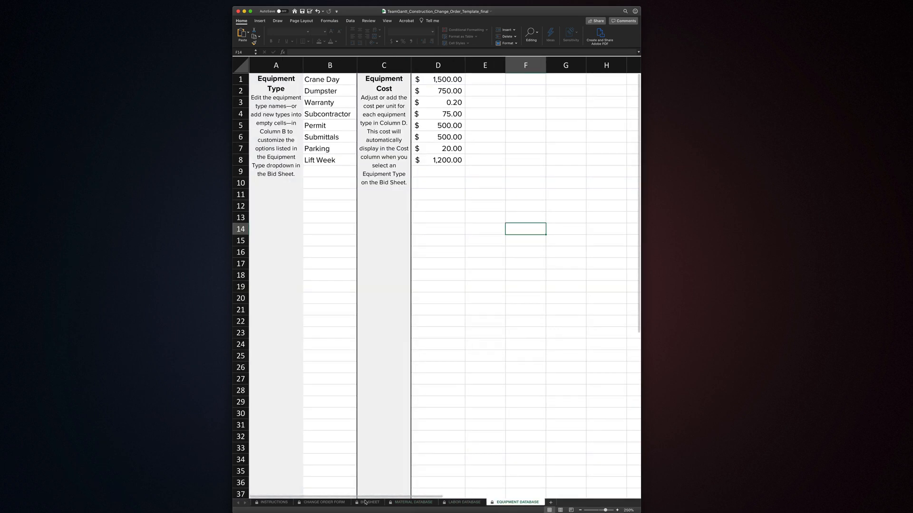
left_click(323, 502)
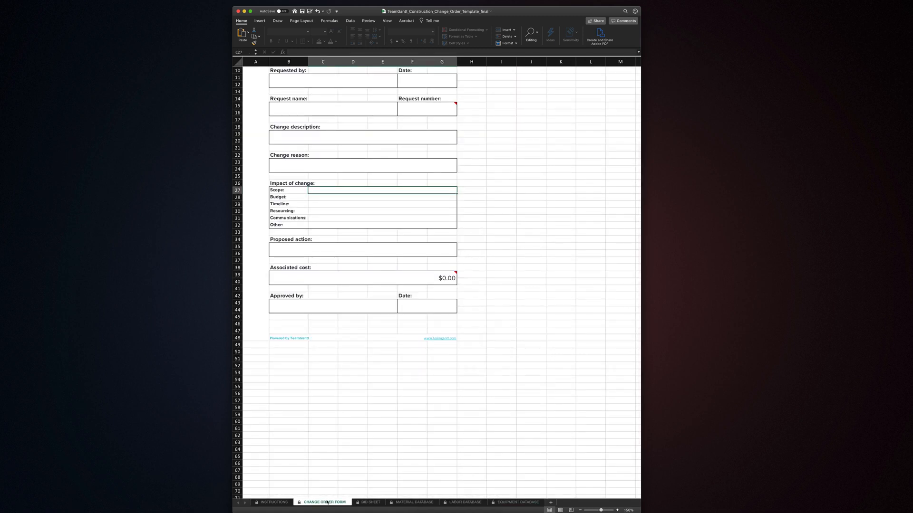
left_click(273, 502)
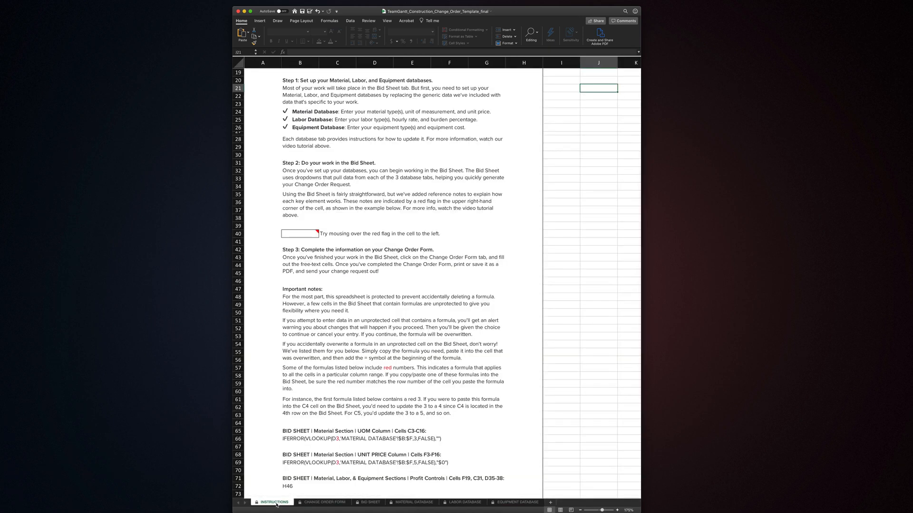
left_click(370, 502)
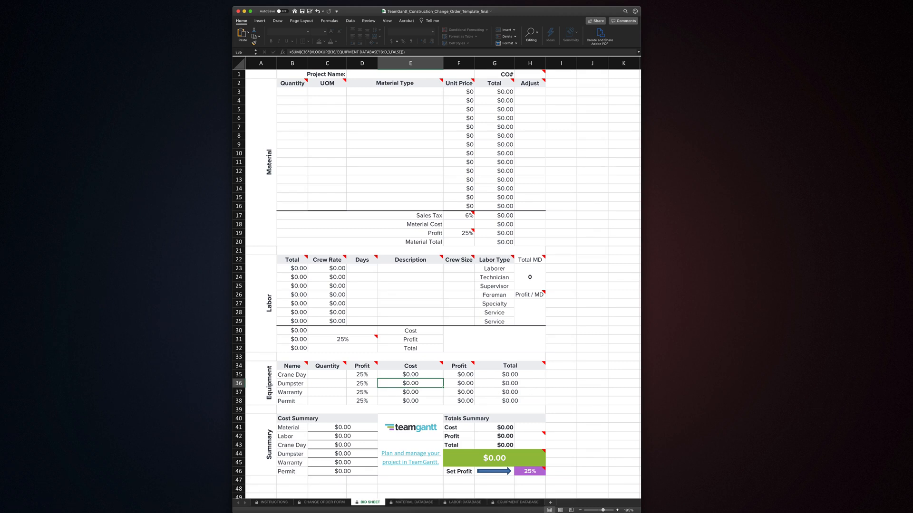
mouse_move(307, 220)
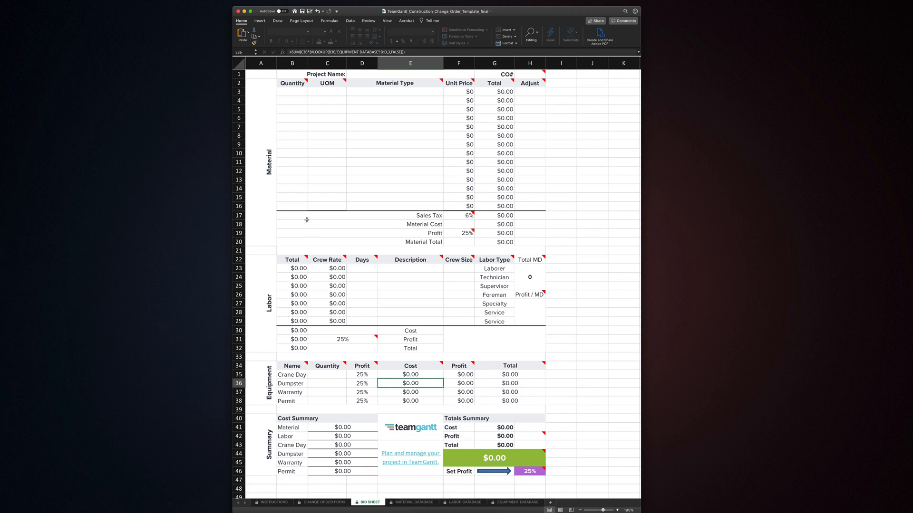
mouse_move(256, 311)
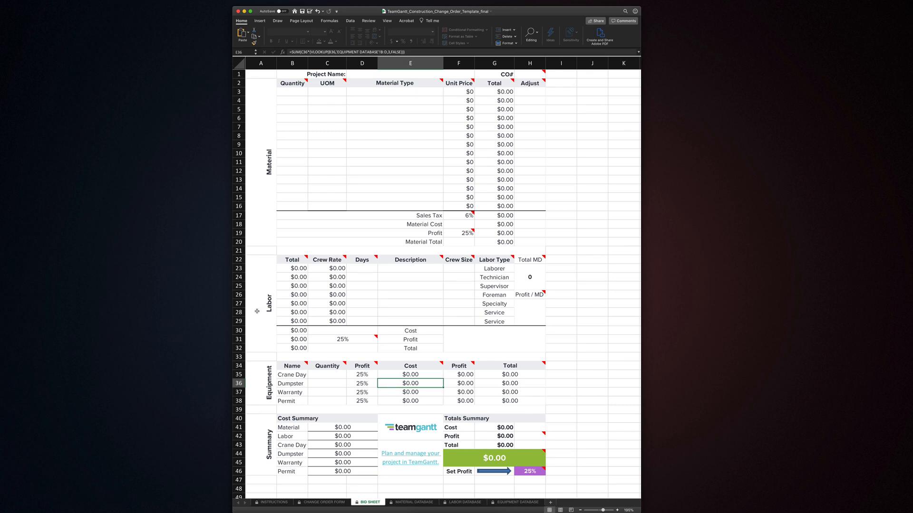
mouse_move(256, 460)
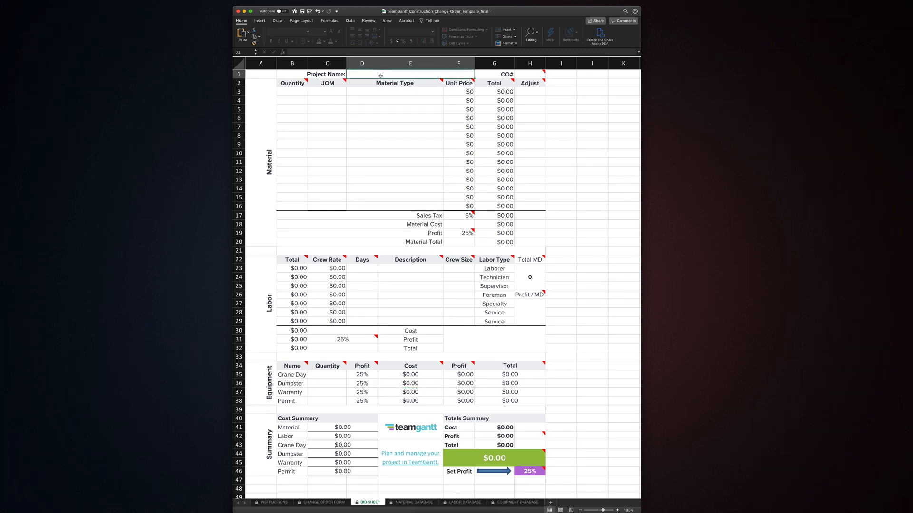
Enter Test Project as the project name and 1 as the change order number.
type("Test Project")
left_click(529, 74)
type("1")
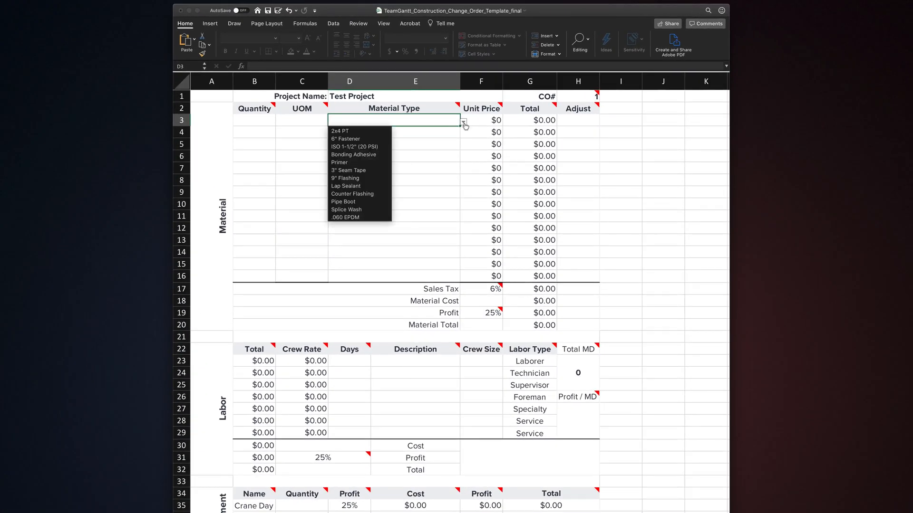
Add a 2x4 PT material line, then reject the unlisted typed Test Material on the validation warning.
left_click(339, 130)
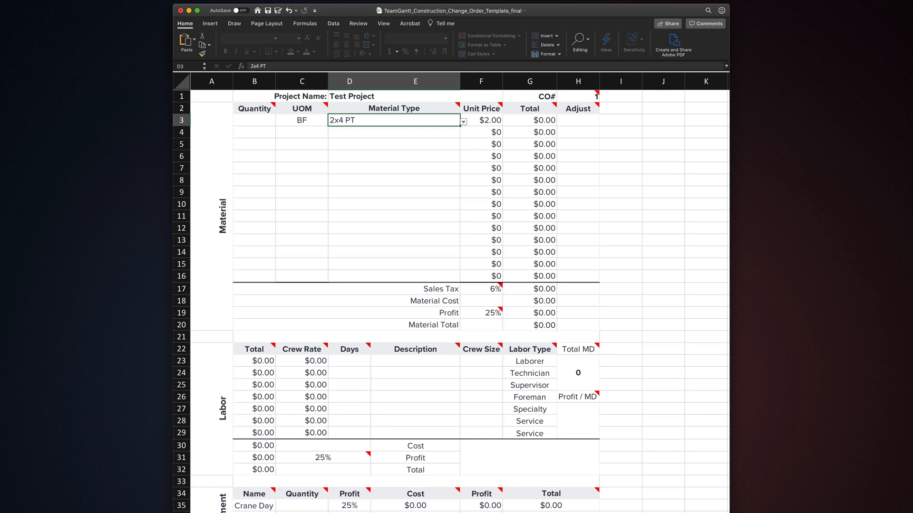
type("Test Material")
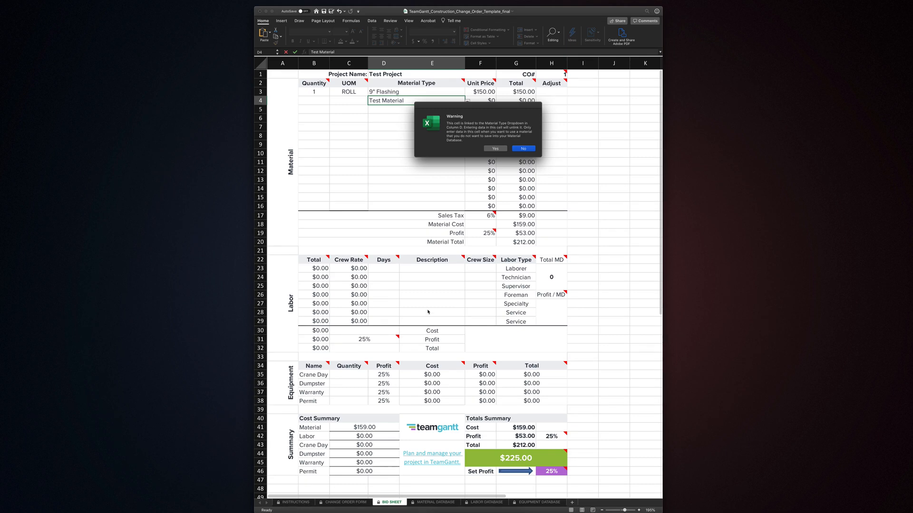
left_click(521, 149)
type("2")
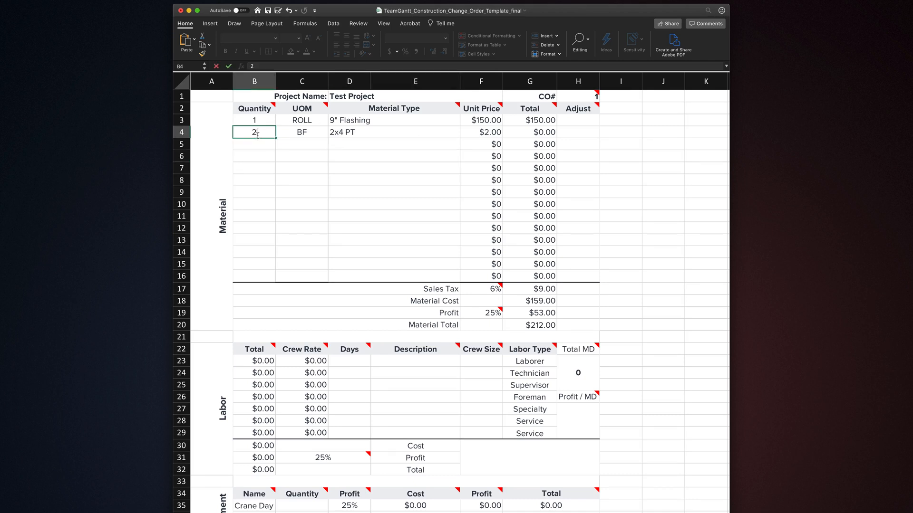
Order 200 of 2x4 PT and apply a -$100 adjustment to that line.
type("00")
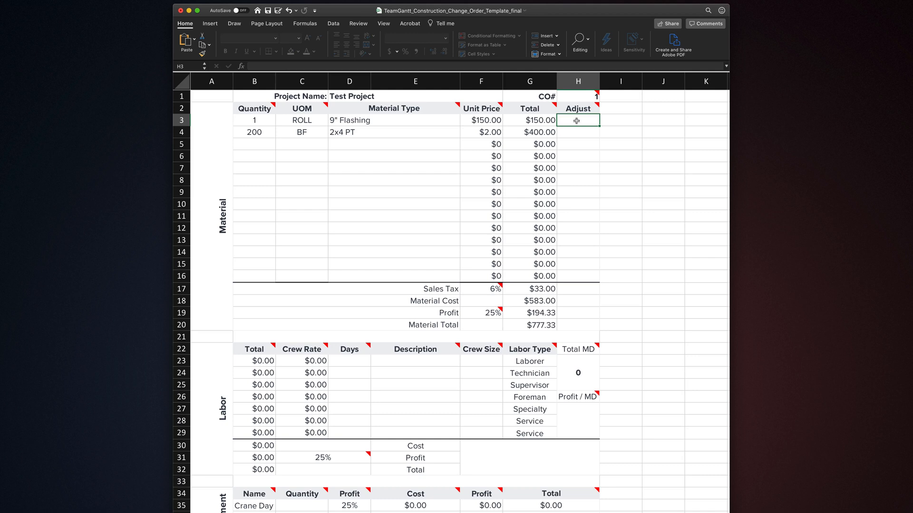
left_click(577, 132)
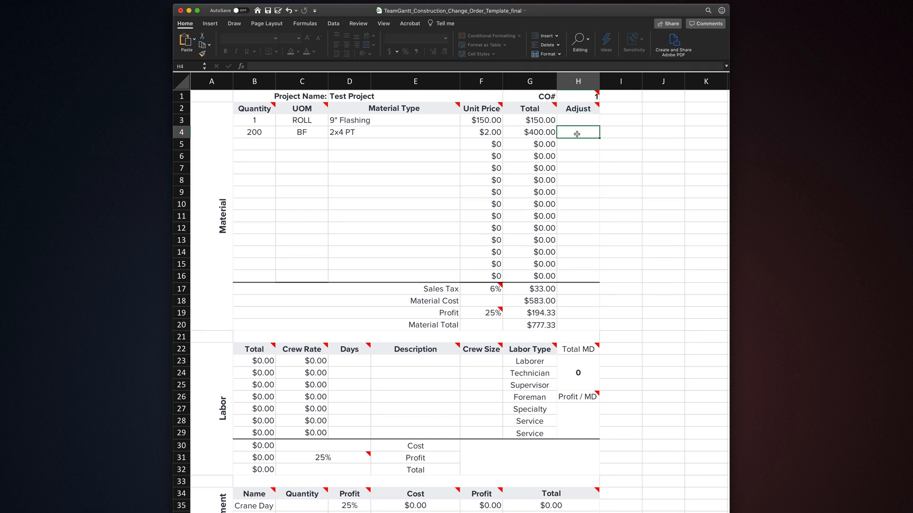
type("-100")
left_click(393, 145)
type("Primer")
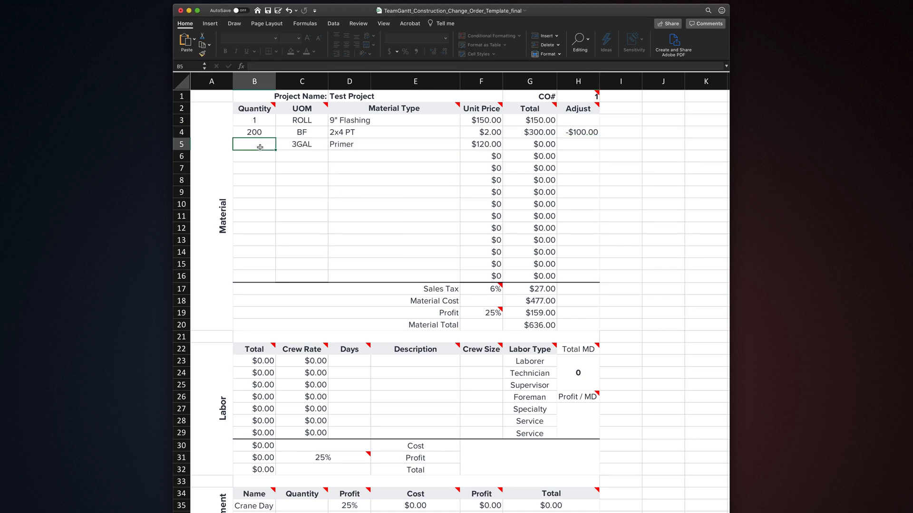
Add Primer, Lap Sealant and Pipe Boot with quantities 20, 10, 20, and set sales tax to 7%.
type("20")
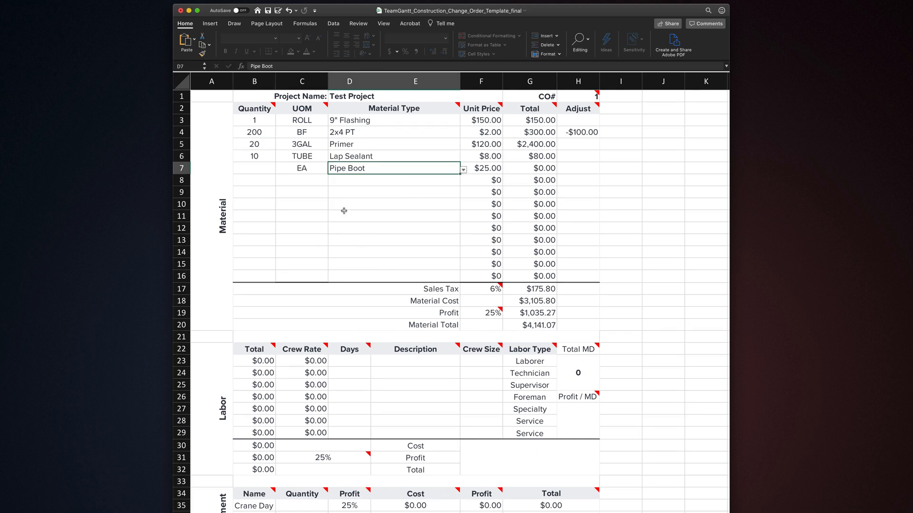
type("20")
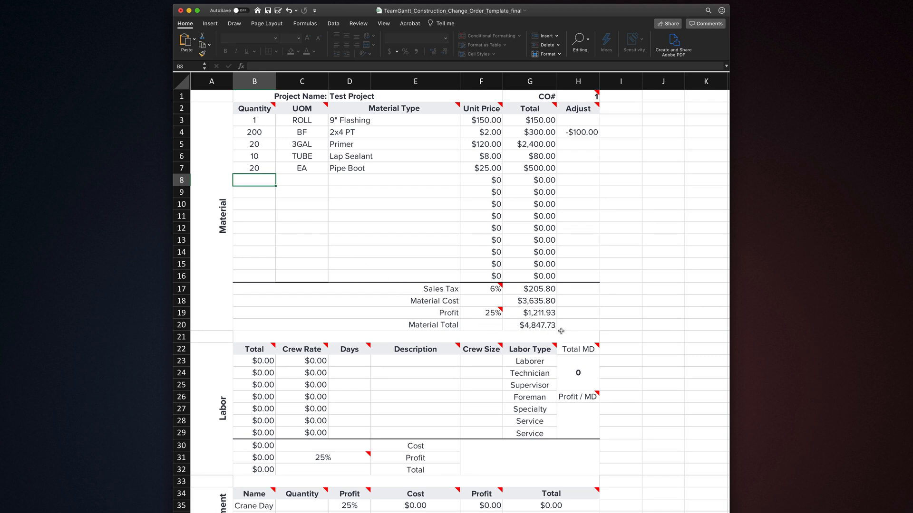
type("7%")
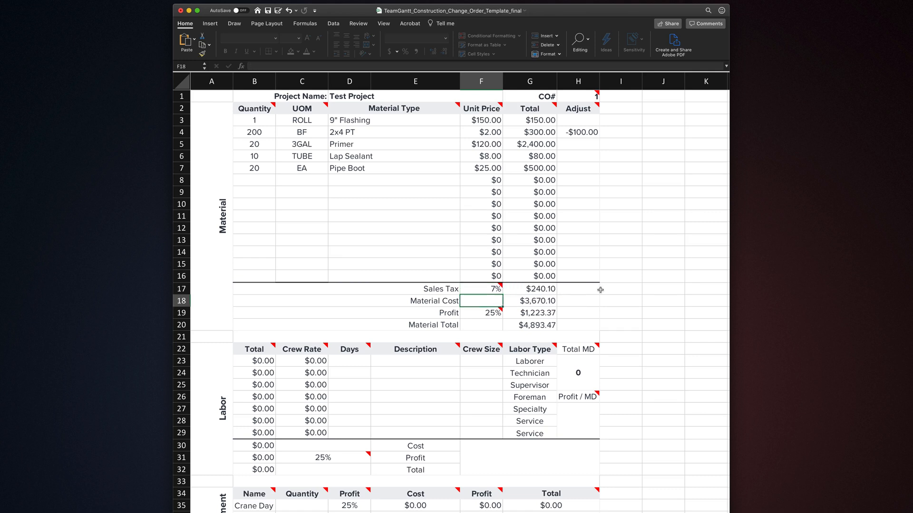
mouse_move(499, 319)
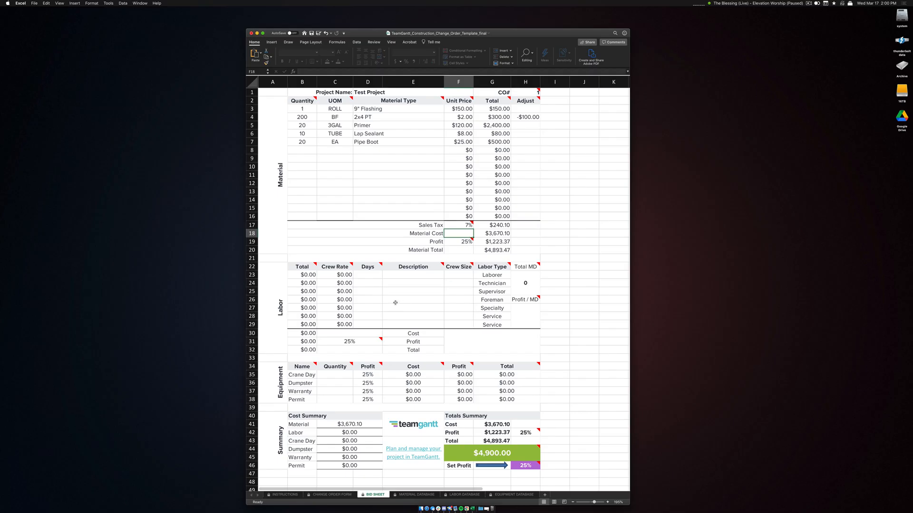
mouse_move(540, 351)
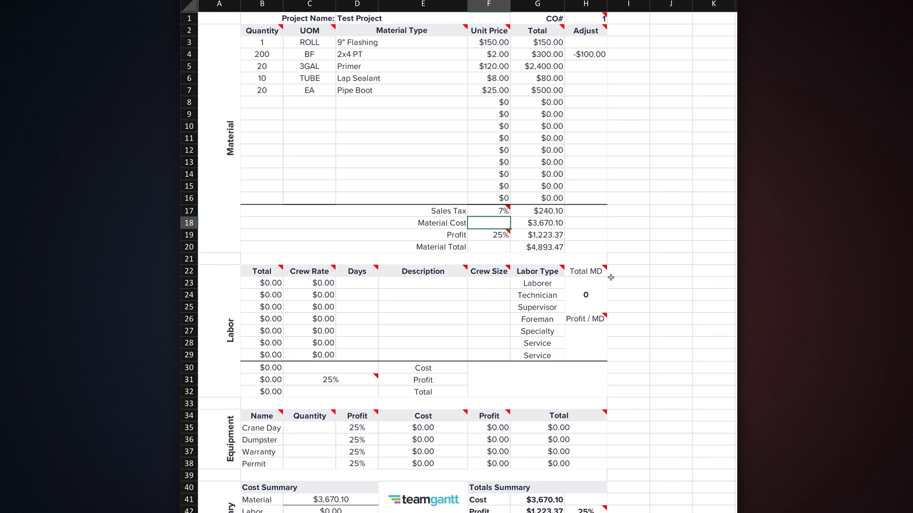
Replace the rejected typed labor type 'test' on row 27 with Specialty from the list.
left_click(536, 284)
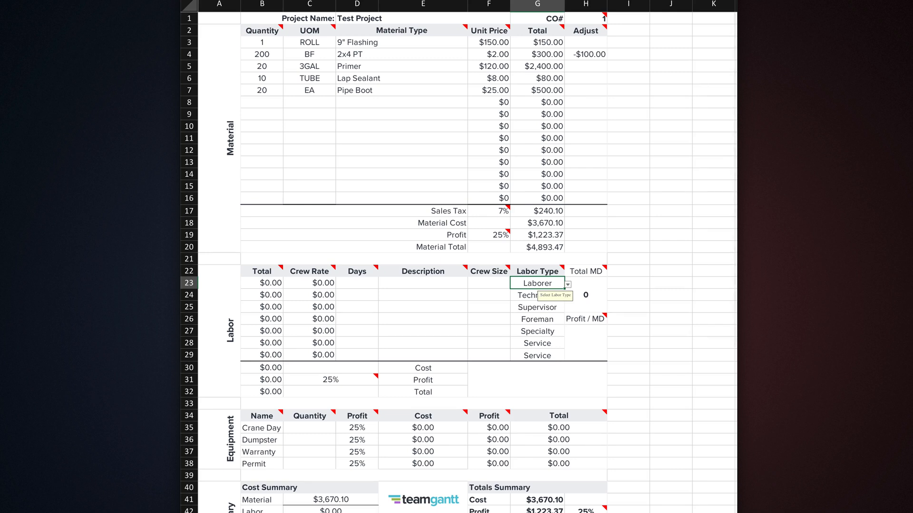
left_click(536, 330)
type("test")
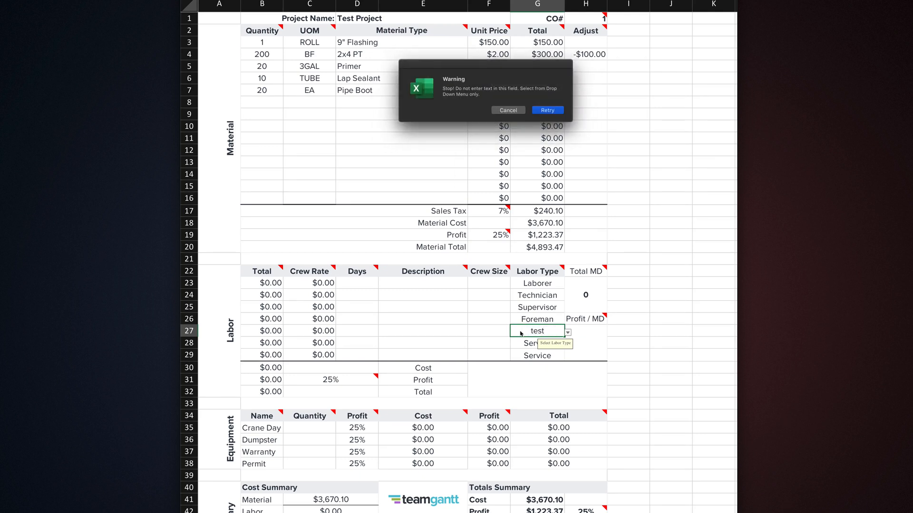
mouse_move(555, 101)
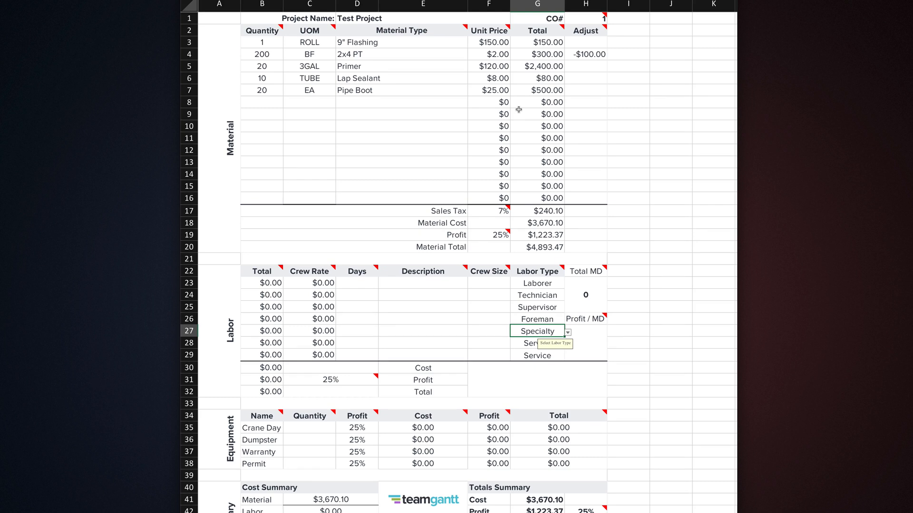
mouse_move(477, 283)
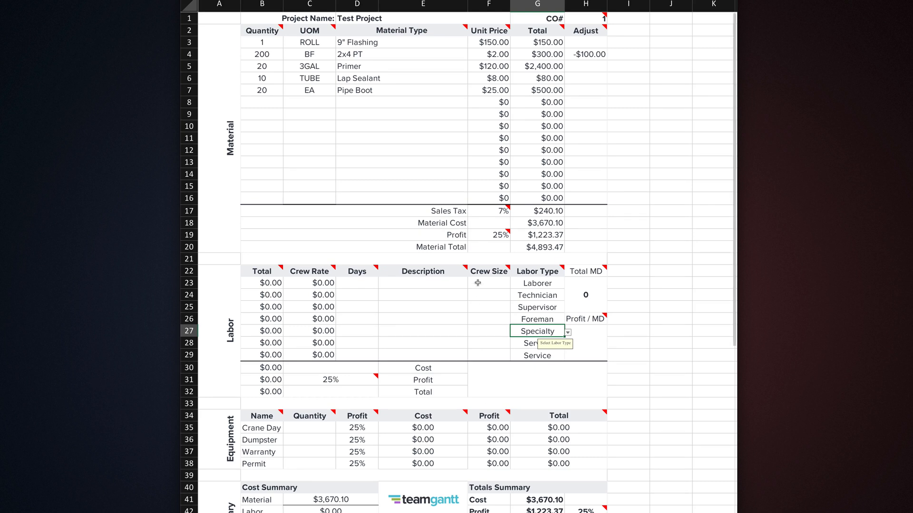
Set the Laborer crew size to 3, make row 25 Foreman, and give the Laborer row 2 days.
type("3")
left_click(489, 295)
type("2")
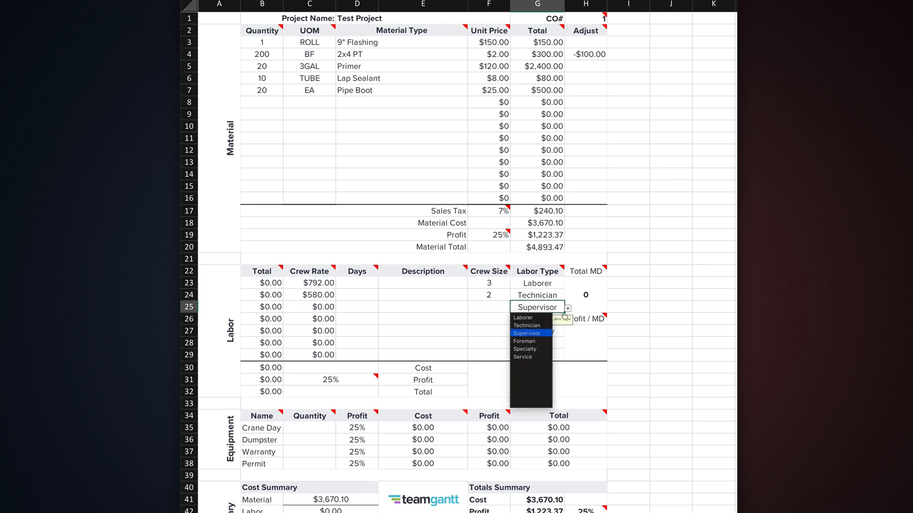
left_click(524, 341)
type("1")
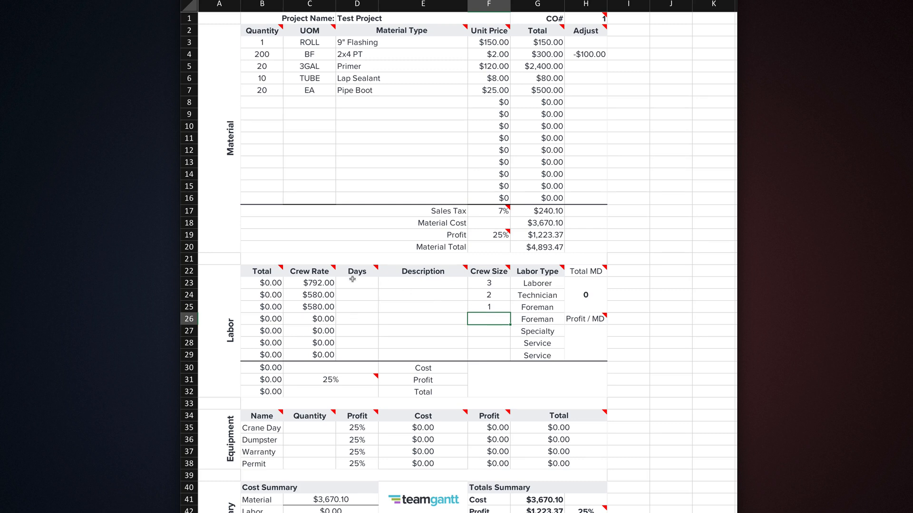
left_click(357, 284)
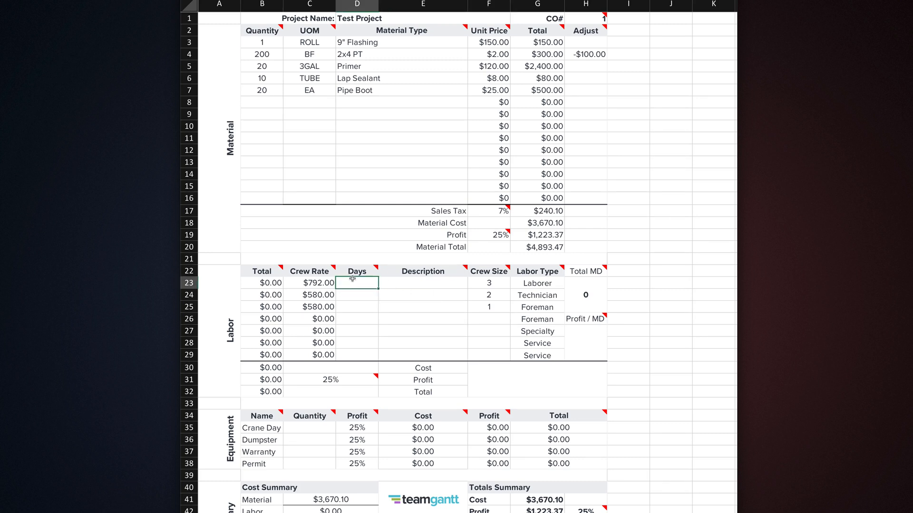
type("2")
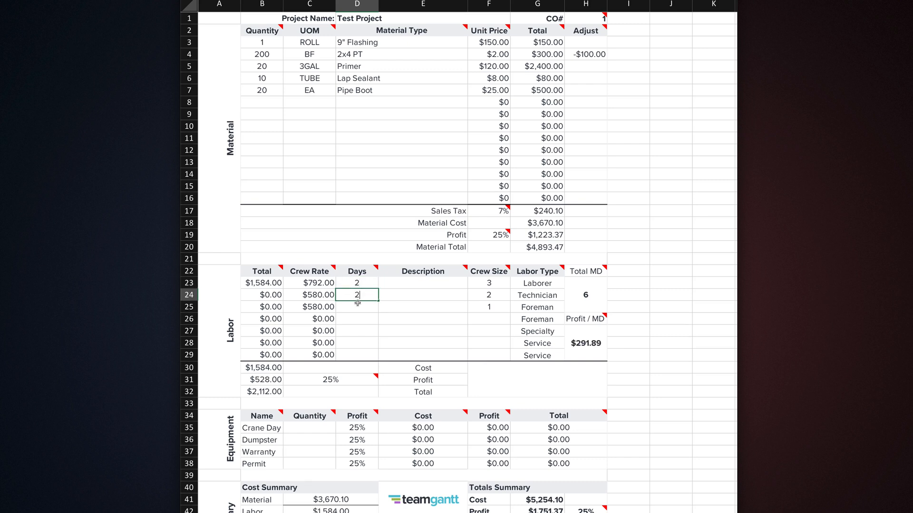
key("Enter")
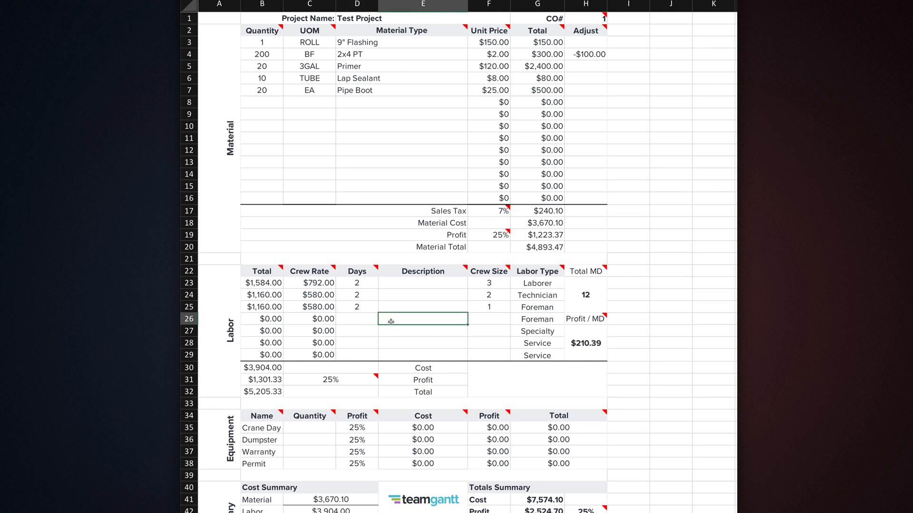
Make row 26 a Supervisor with crew size 1 working 0.5 days.
left_click(564, 320)
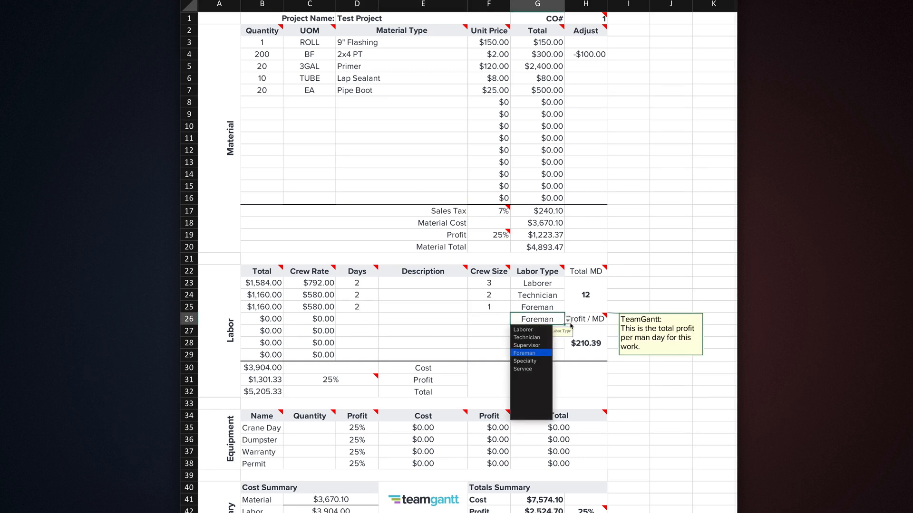
left_click(527, 345)
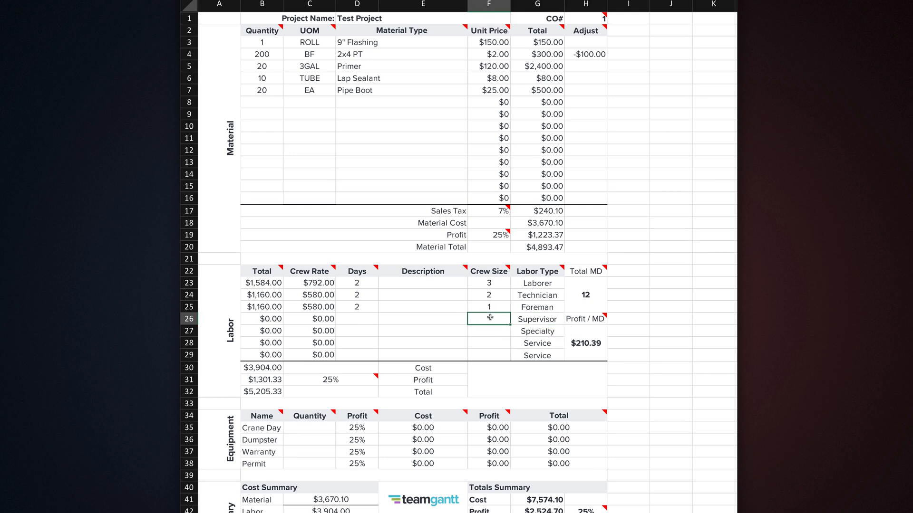
type("1")
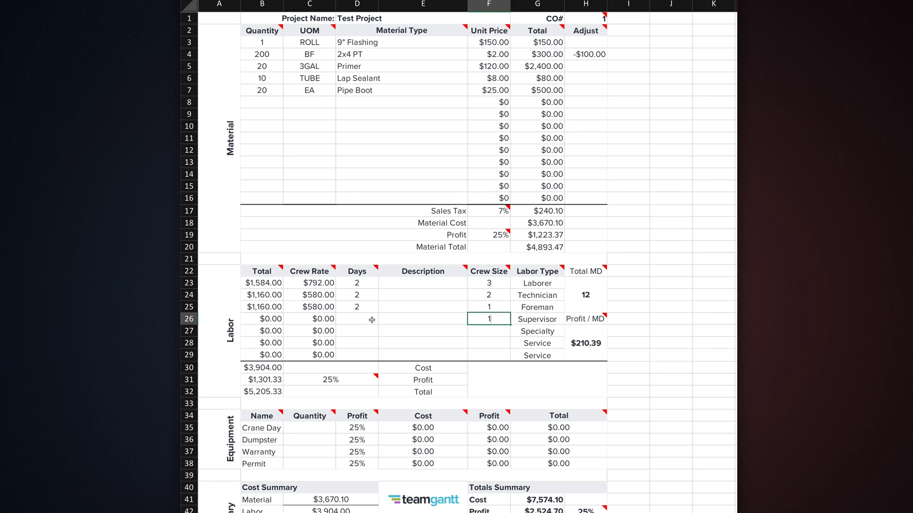
left_click(356, 319)
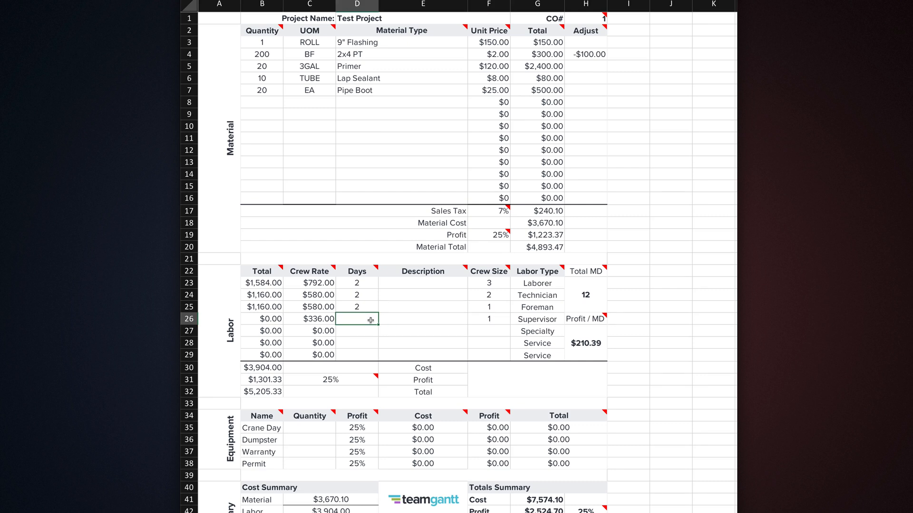
type(".5")
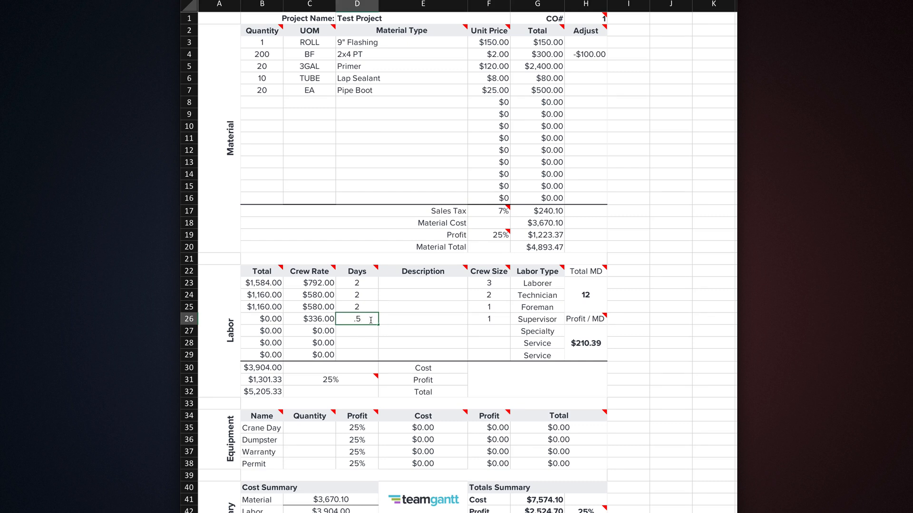
key("enter")
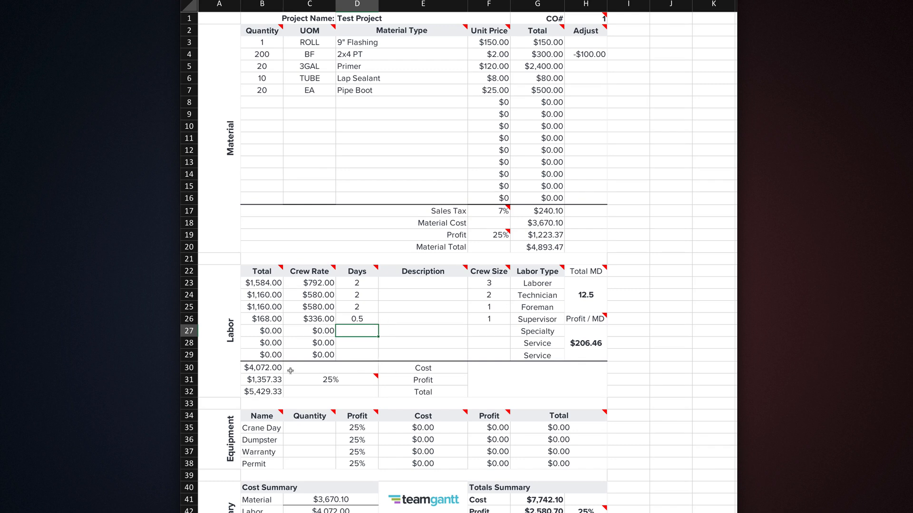
mouse_move(329, 379)
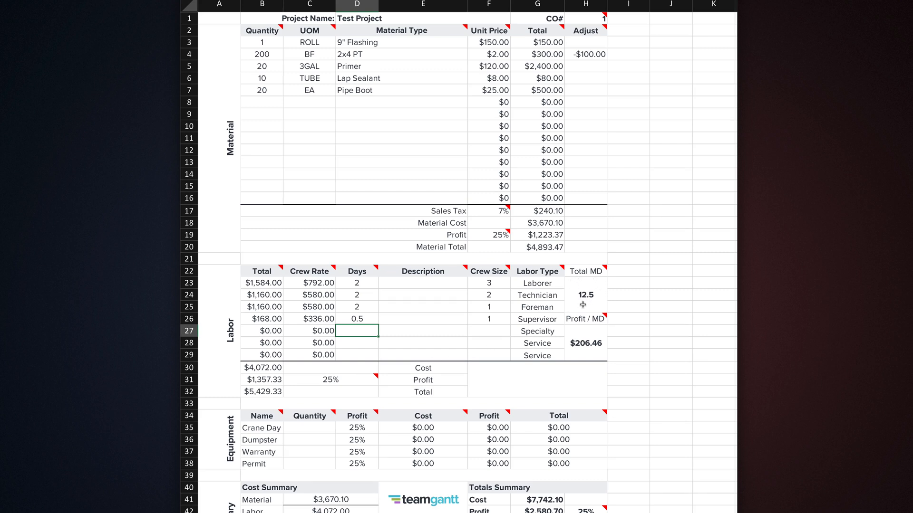
scroll("down", 3)
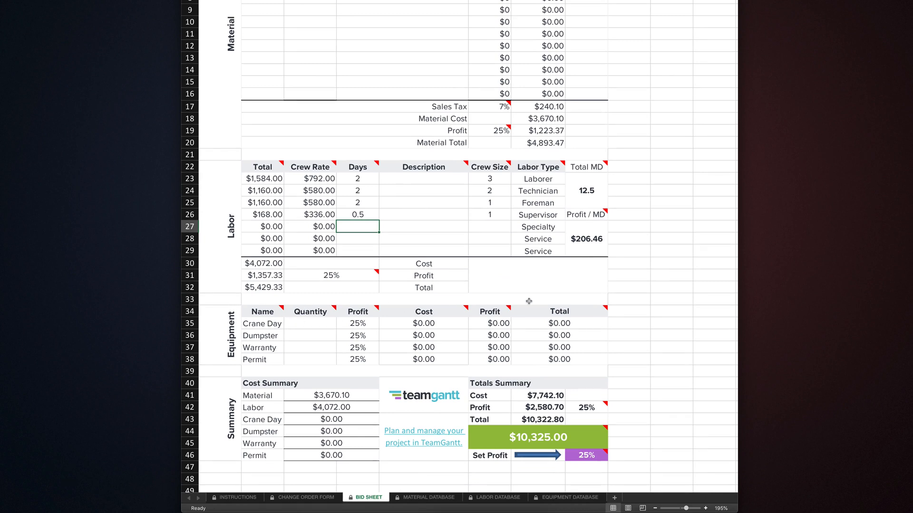
mouse_move(321, 351)
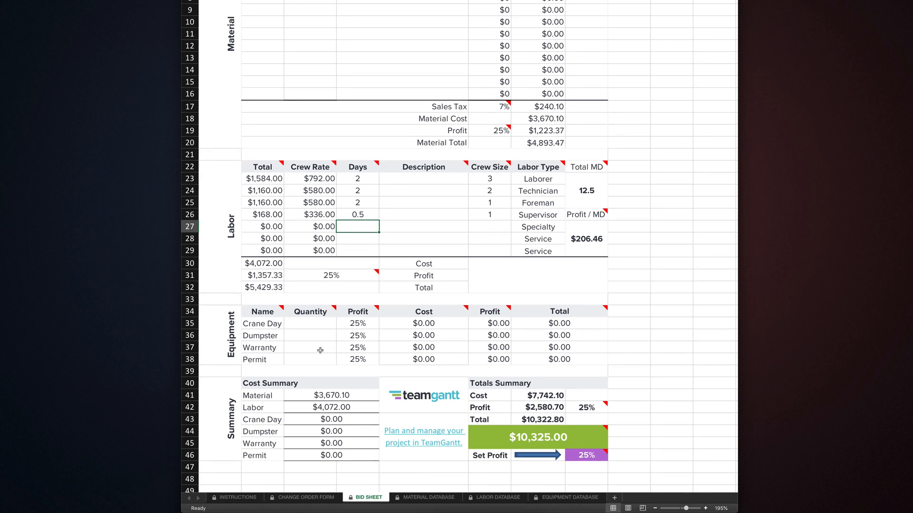
mouse_move(321, 351)
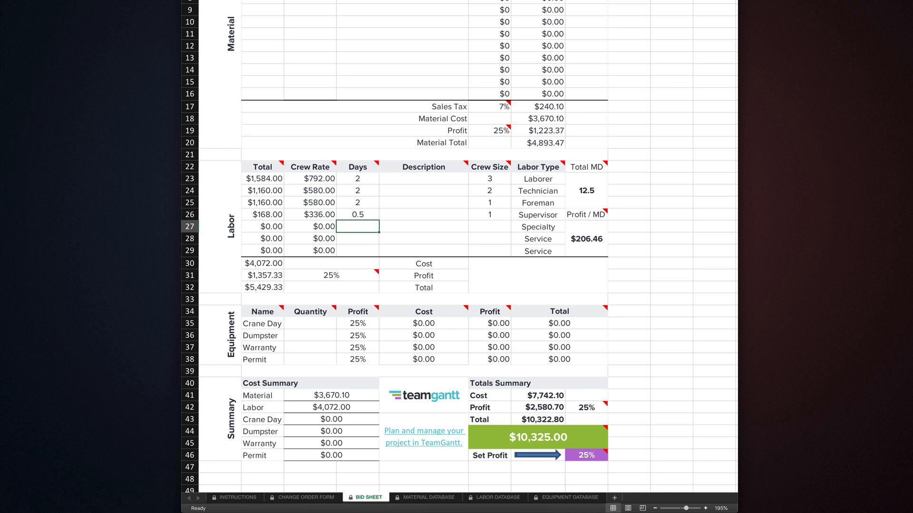
Add one Dumpster and one Crane Day to the equipment section, each with quantity 1.
type("1")
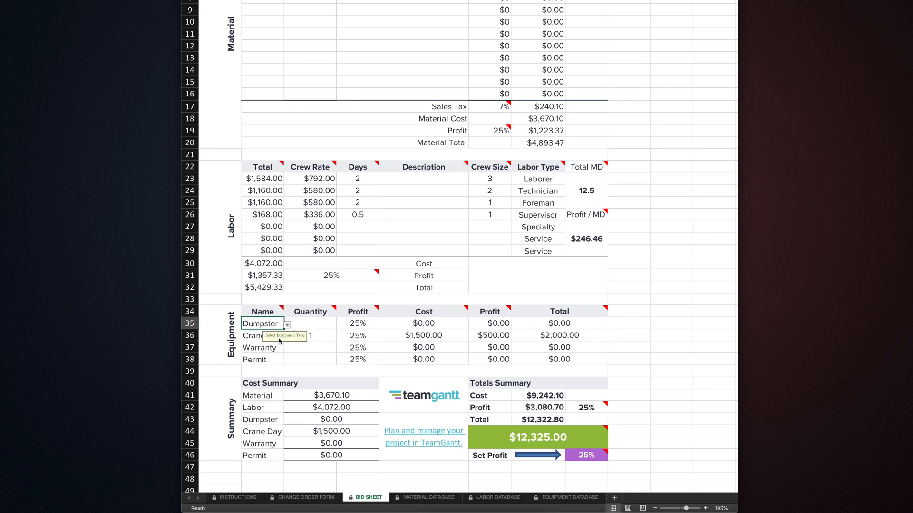
type("1")
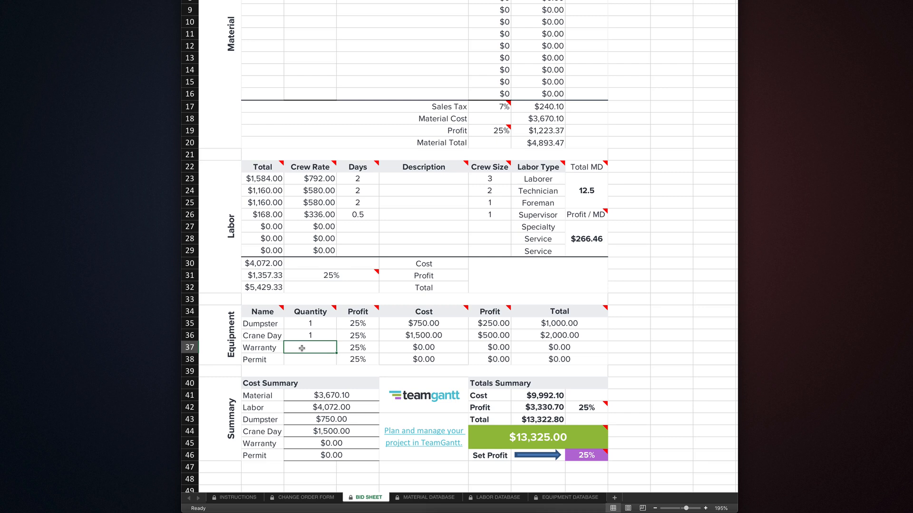
scroll("down", 3)
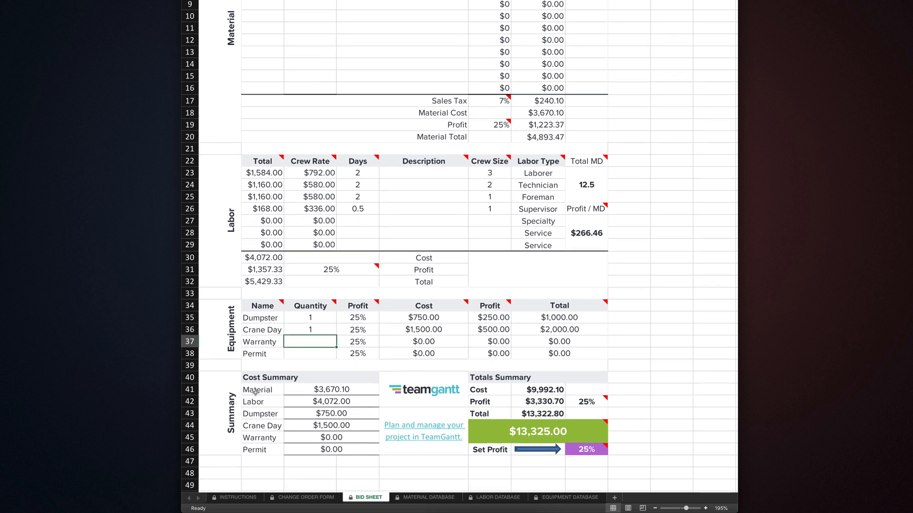
mouse_move(241, 426)
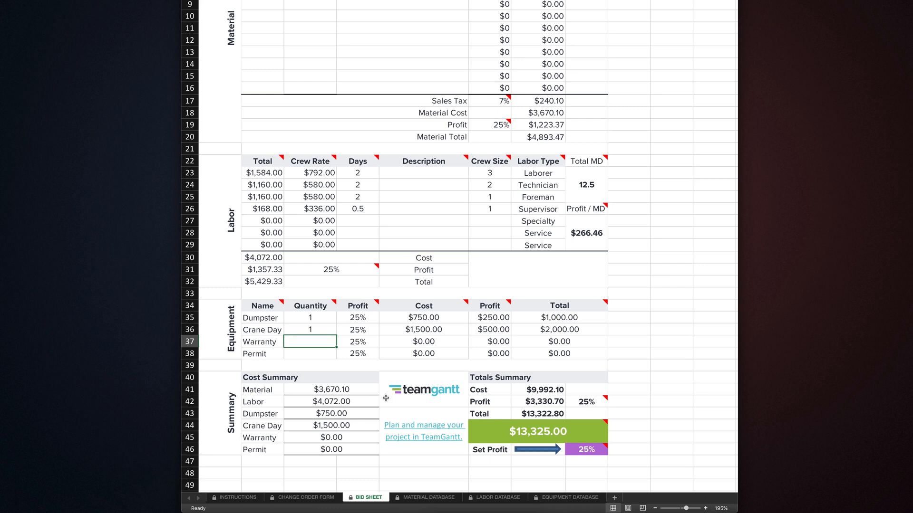
mouse_move(478, 398)
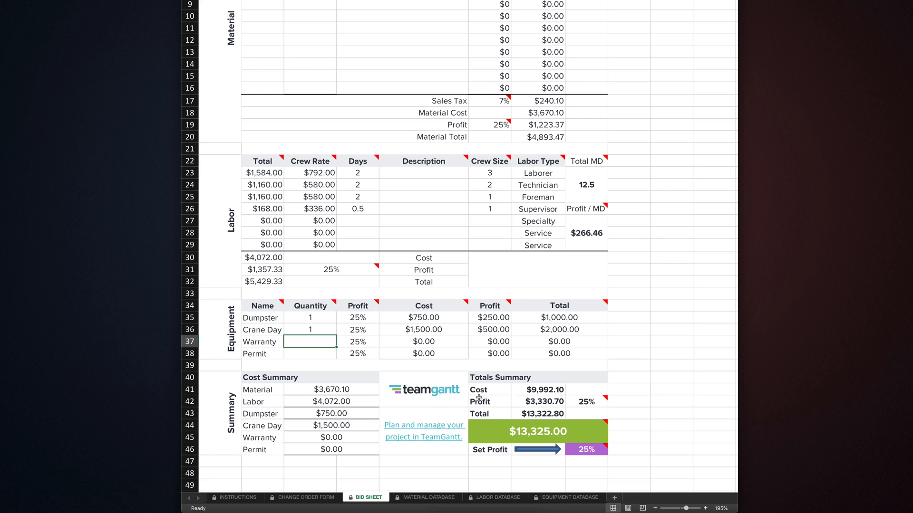
mouse_move(509, 398)
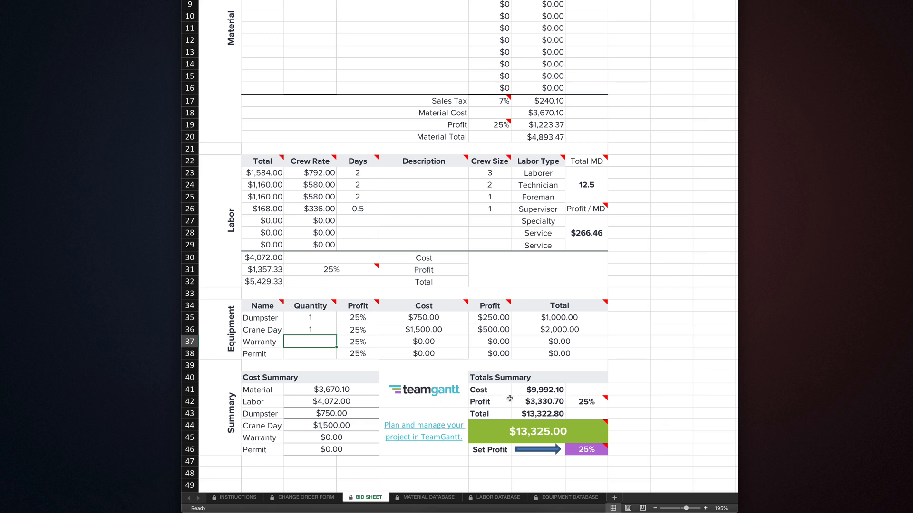
mouse_move(545, 399)
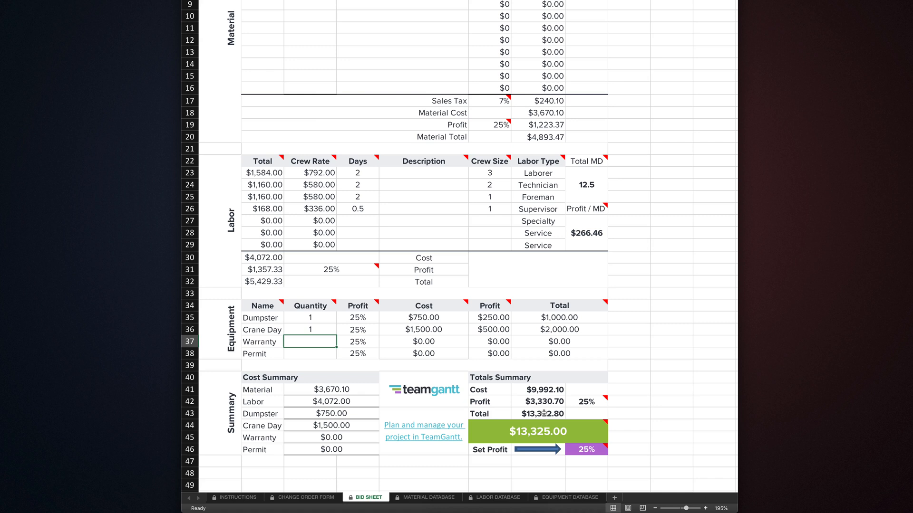
mouse_move(514, 441)
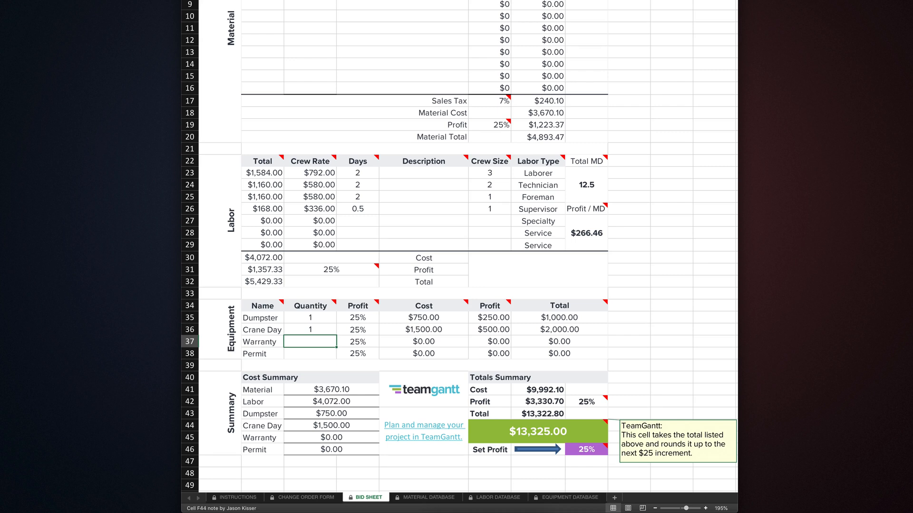
mouse_move(488, 445)
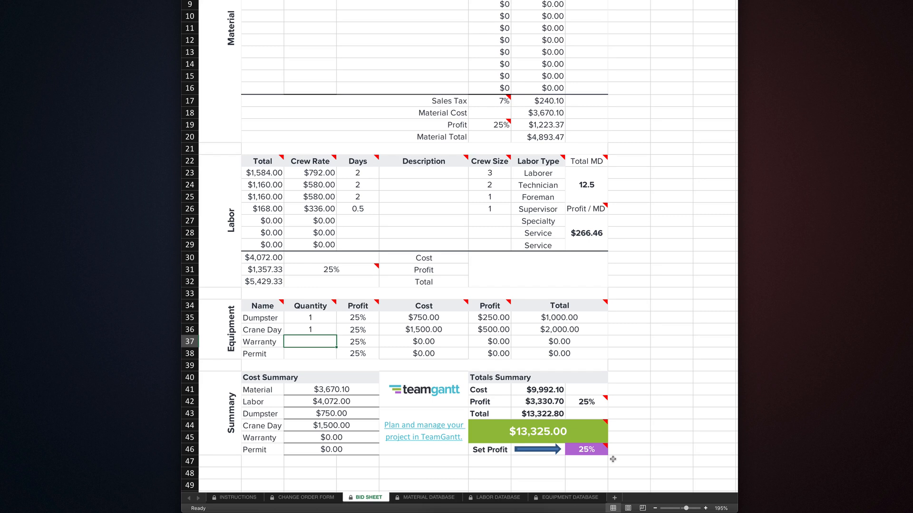
mouse_move(549, 456)
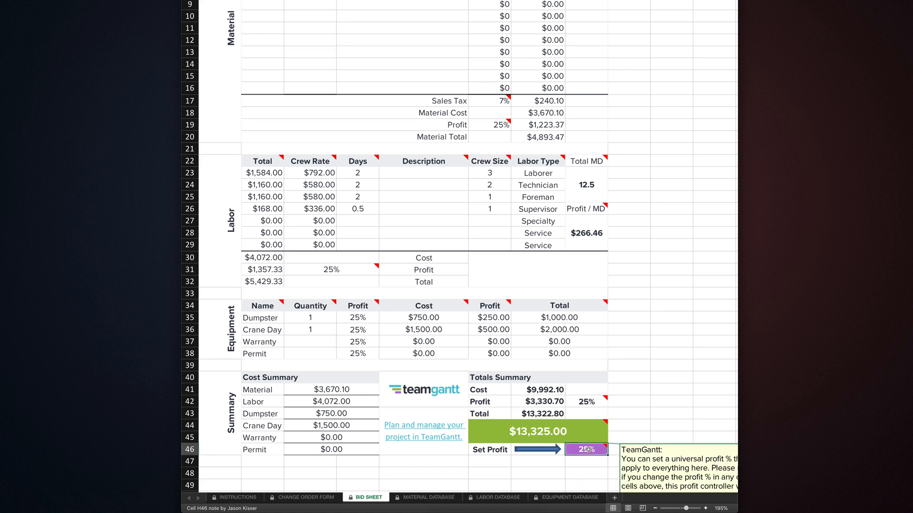
Set the universal profit to 35%, raising the rounded bid total to $15,375.00.
type("35")
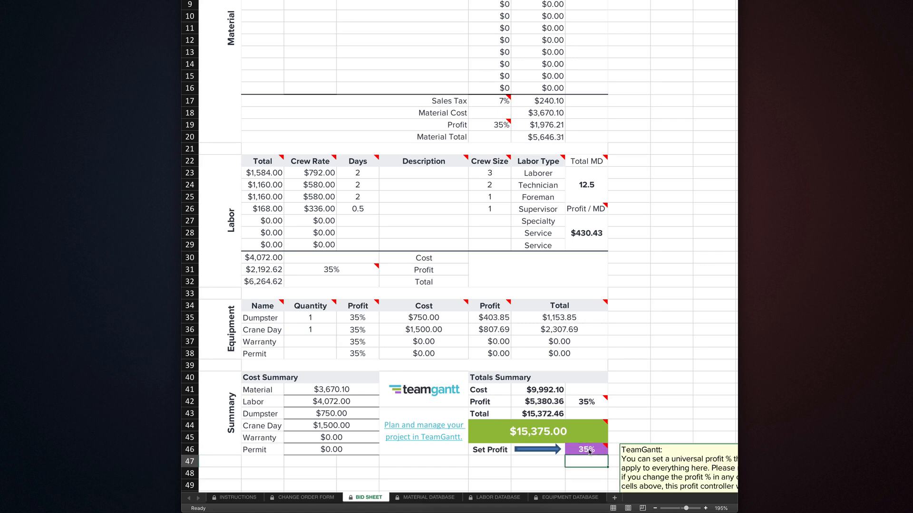
mouse_move(587, 449)
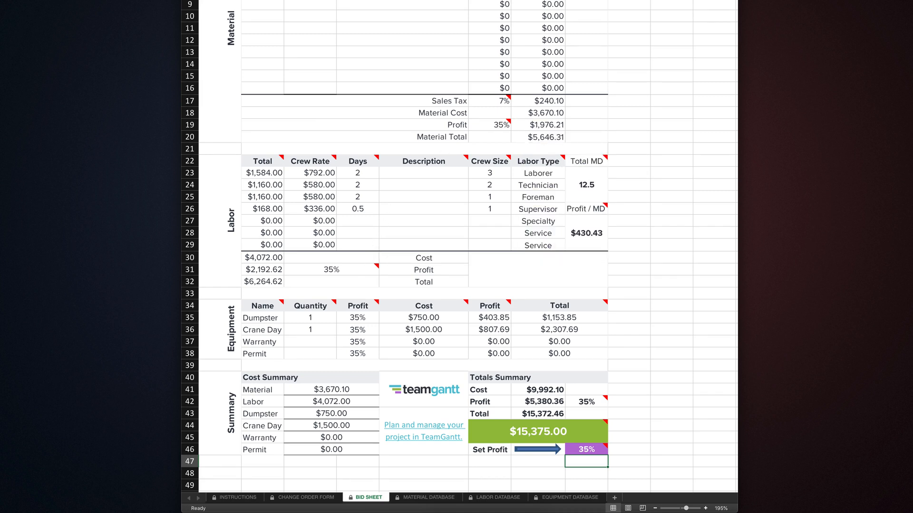
Give the Dumpster line its own 25% profit, dropping the bid total to $15,225.00.
left_click(357, 317)
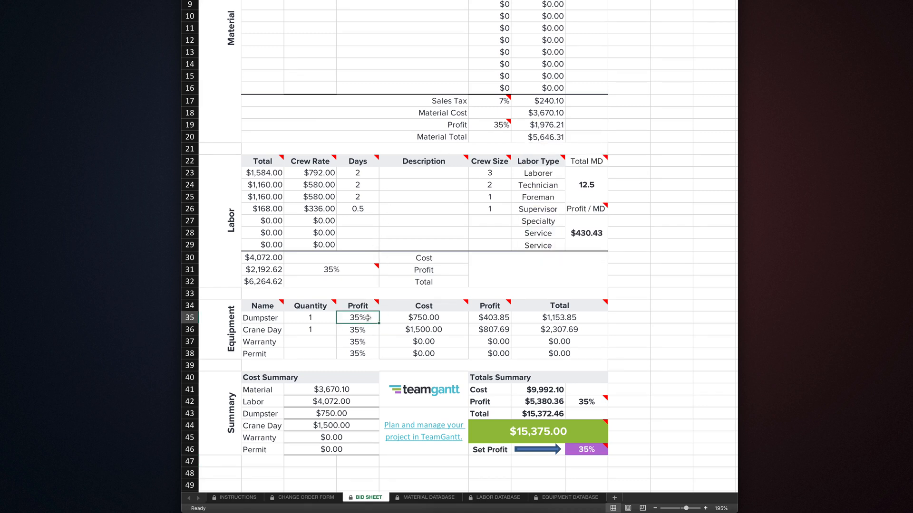
type("25%")
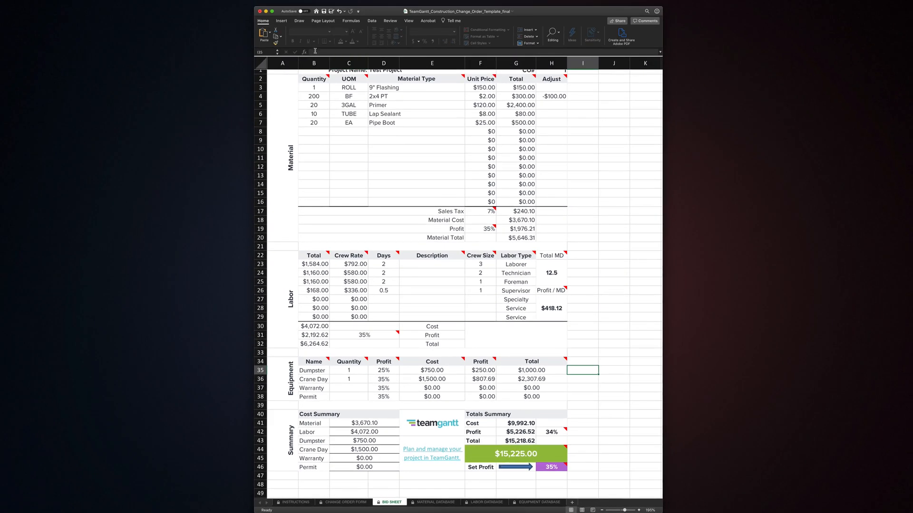
mouse_move(314, 51)
type("35")
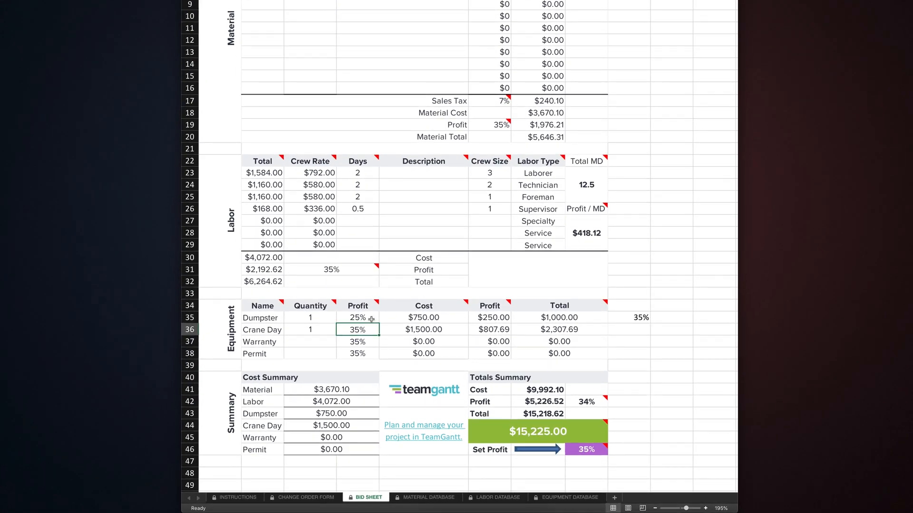
mouse_move(563, 354)
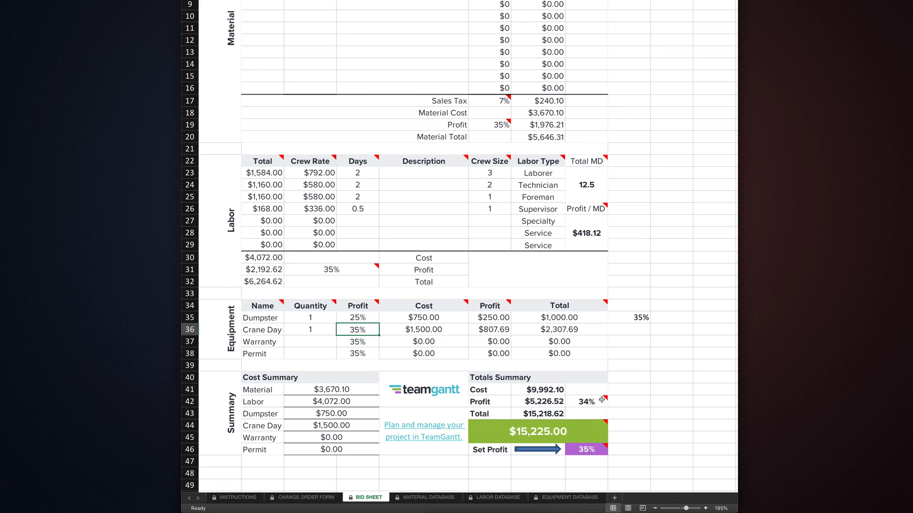
mouse_move(581, 414)
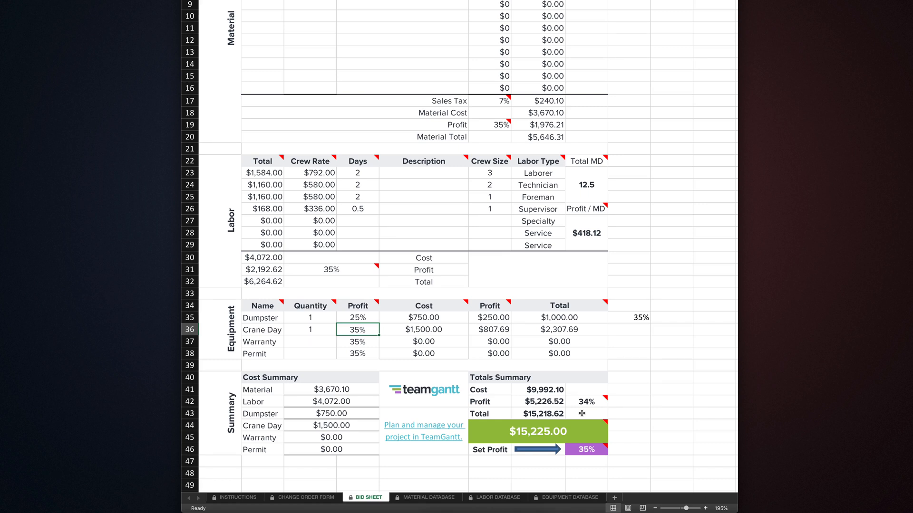
mouse_move(518, 320)
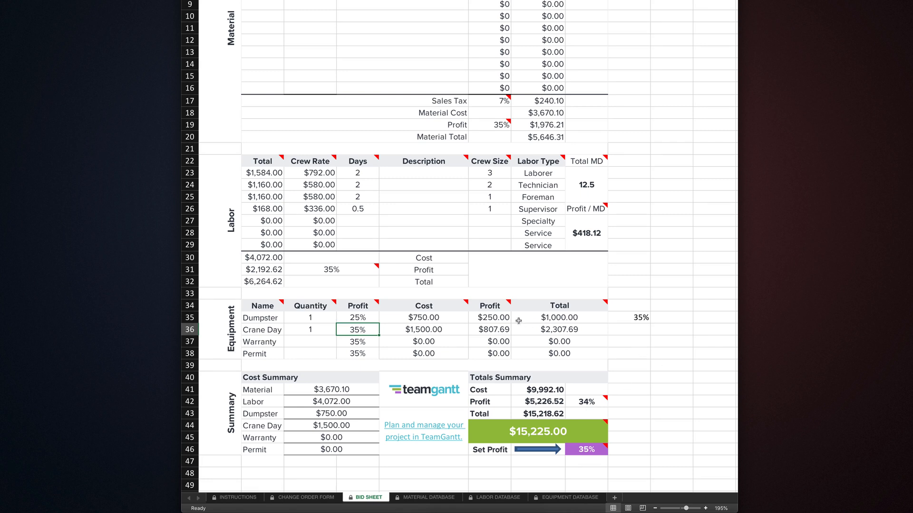
mouse_move(464, 301)
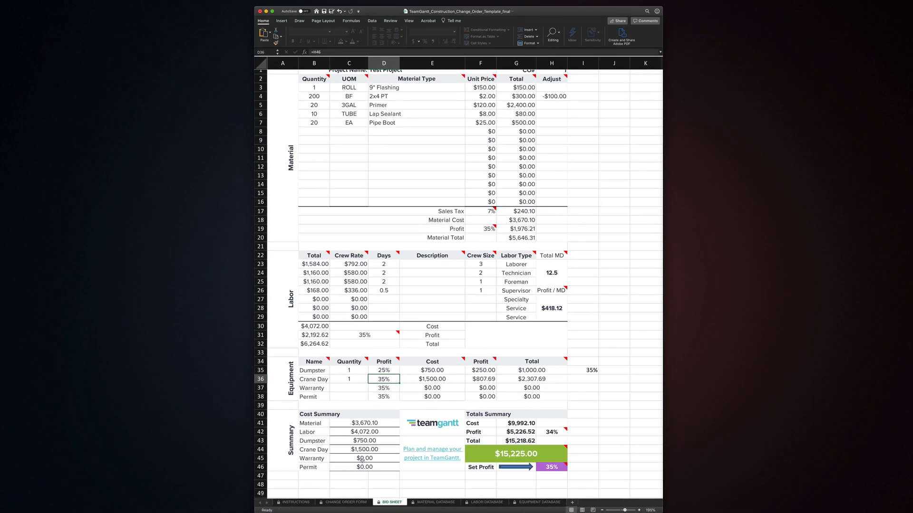
Switch to the Change Order Form showing Test Project and the $15,225.00 cost, and select the Requested by field.
left_click(344, 502)
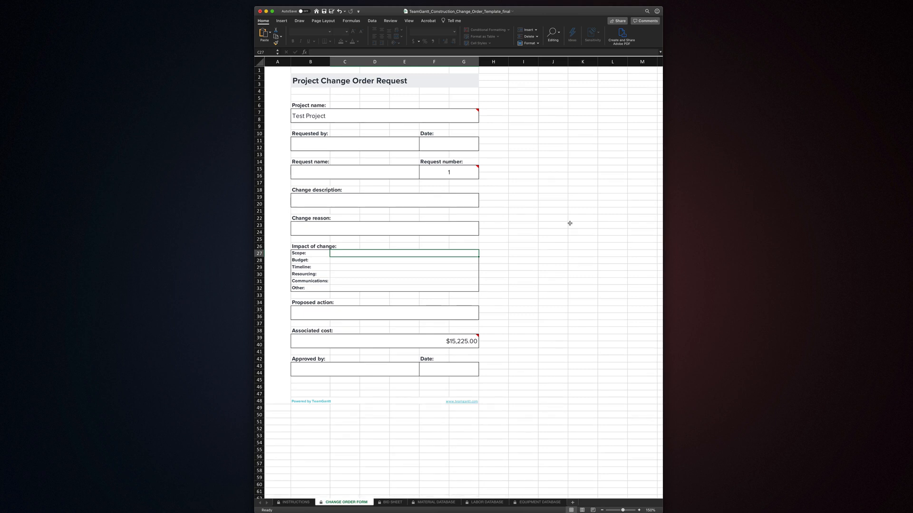
mouse_move(370, 116)
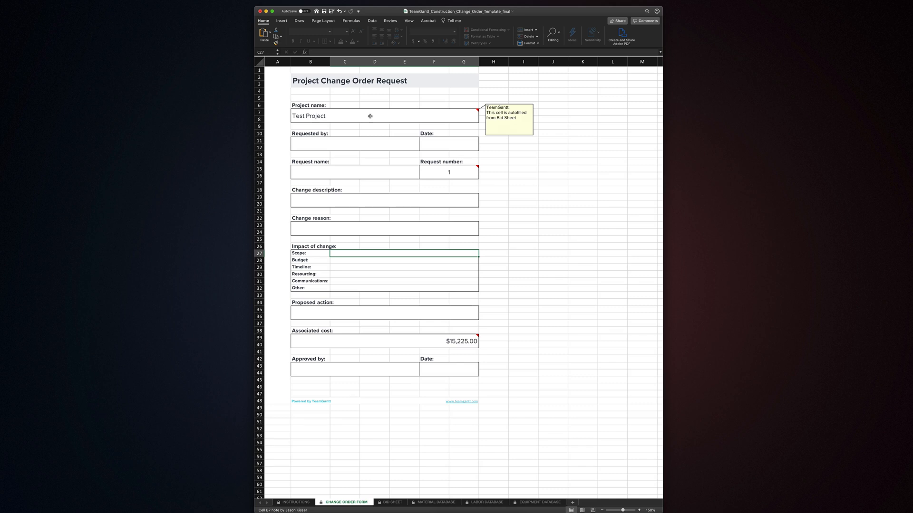
left_click(448, 143)
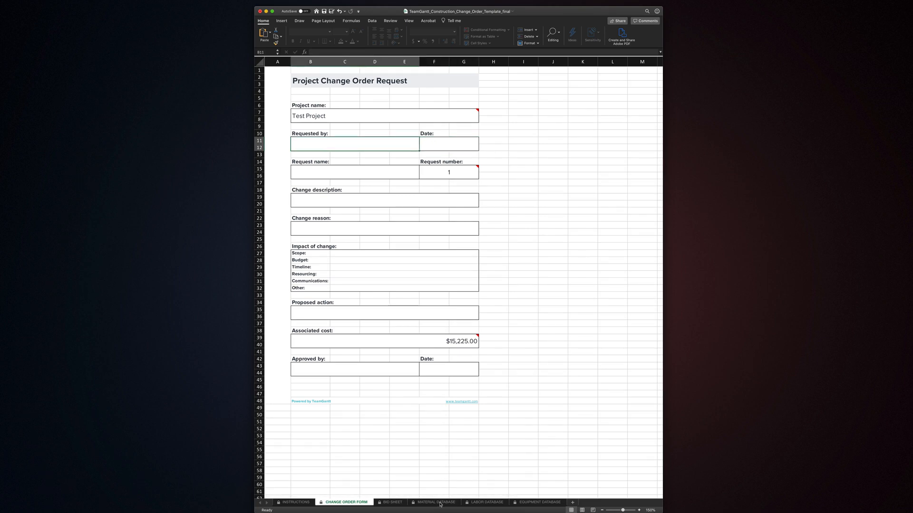
Add a material named test to the Material Database with a $300 unit price and unit test.
left_click(435, 502)
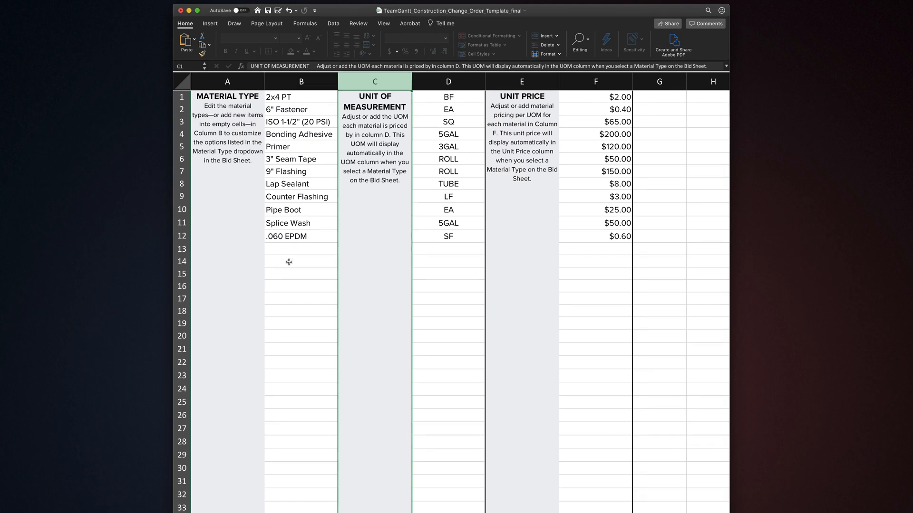
left_click(448, 82)
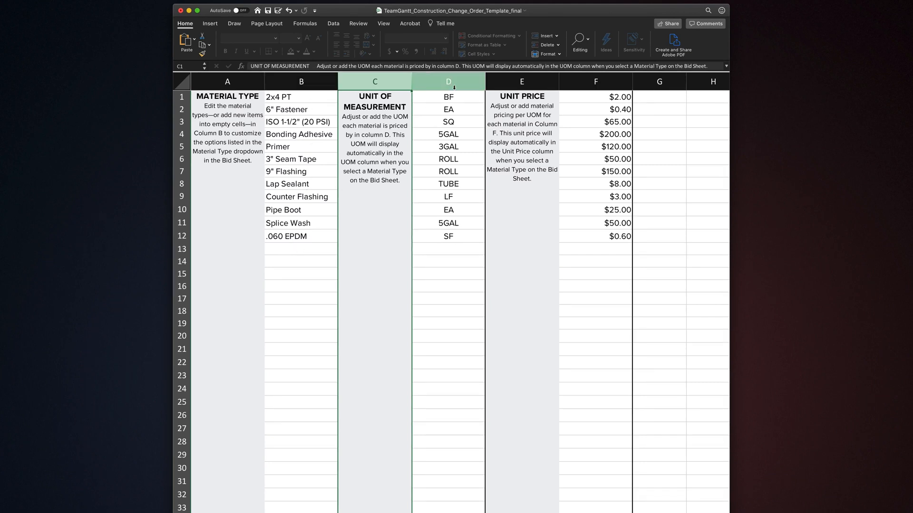
left_click(595, 82)
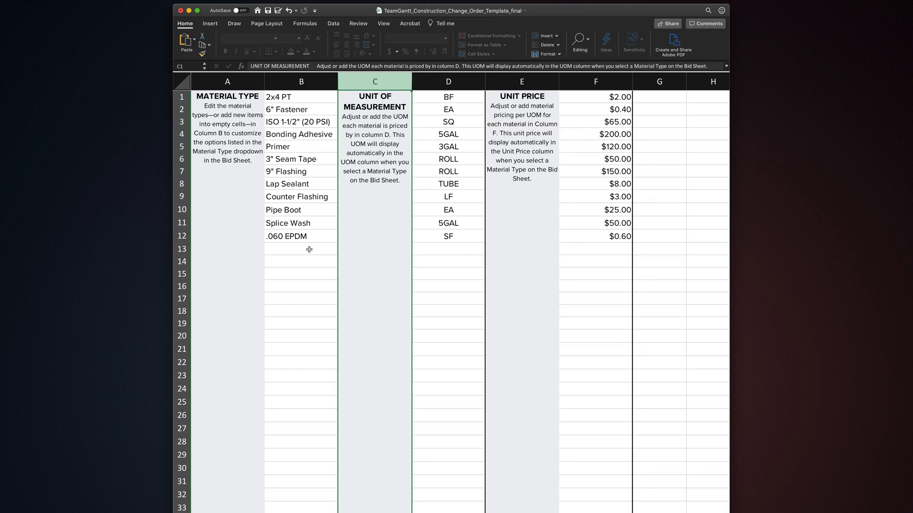
type("test")
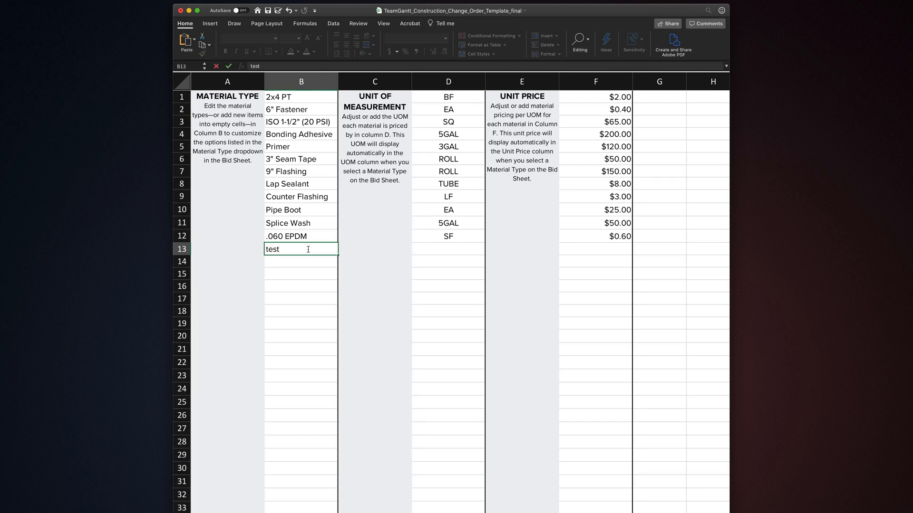
type("300.00")
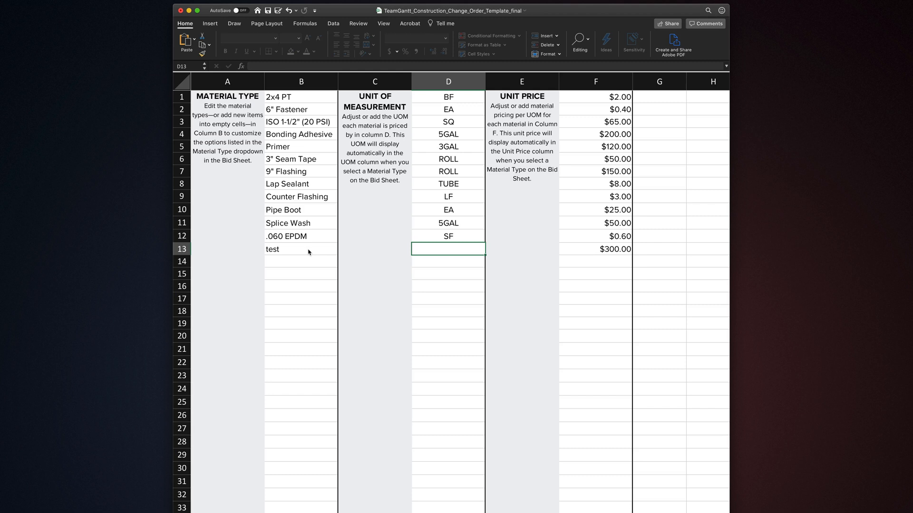
type("test")
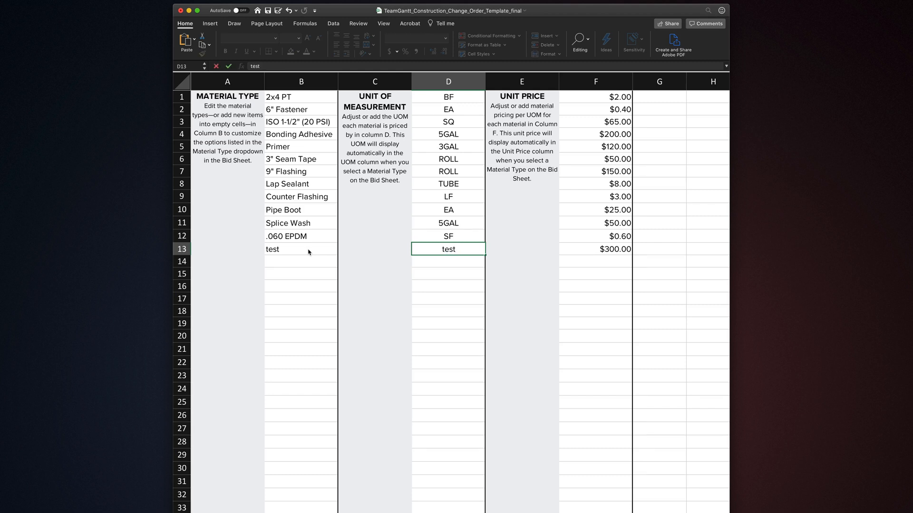
mouse_move(375, 276)
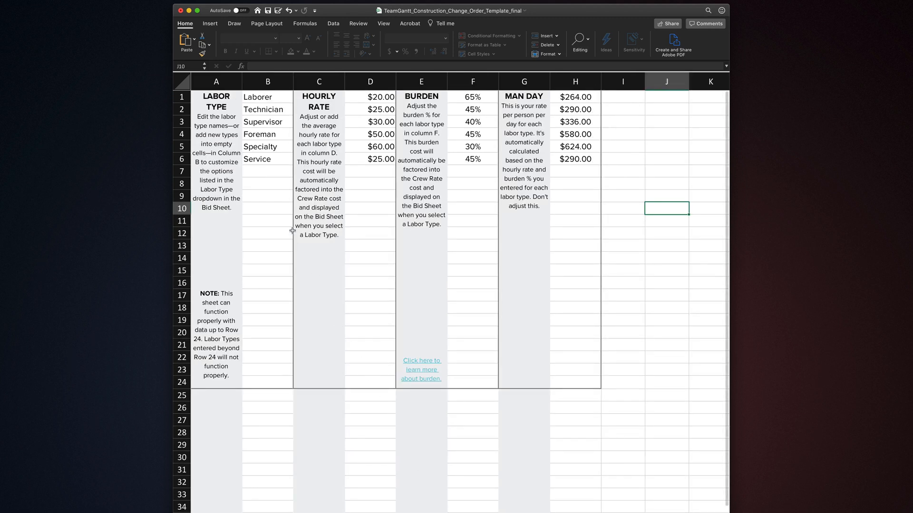
Enter labor type test at $100.00 hourly and 0% burden, then check its $800.00 man day.
left_click(267, 171)
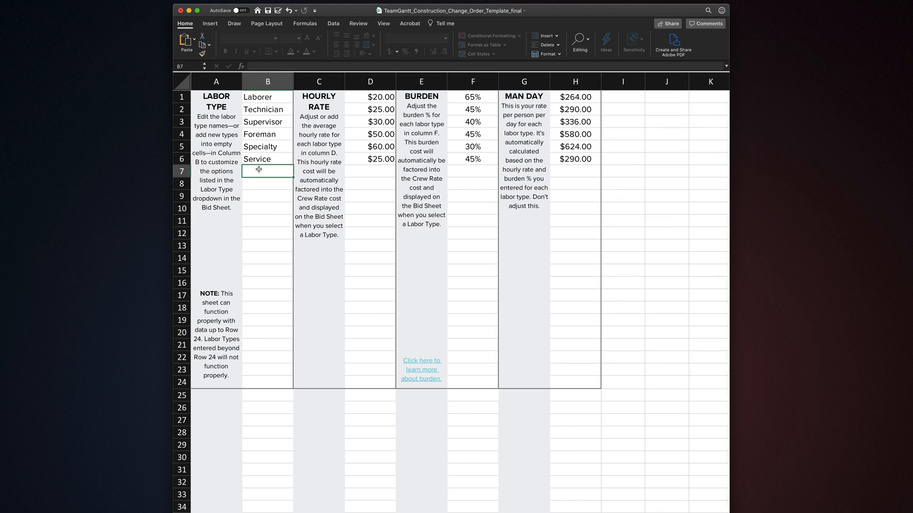
type("test")
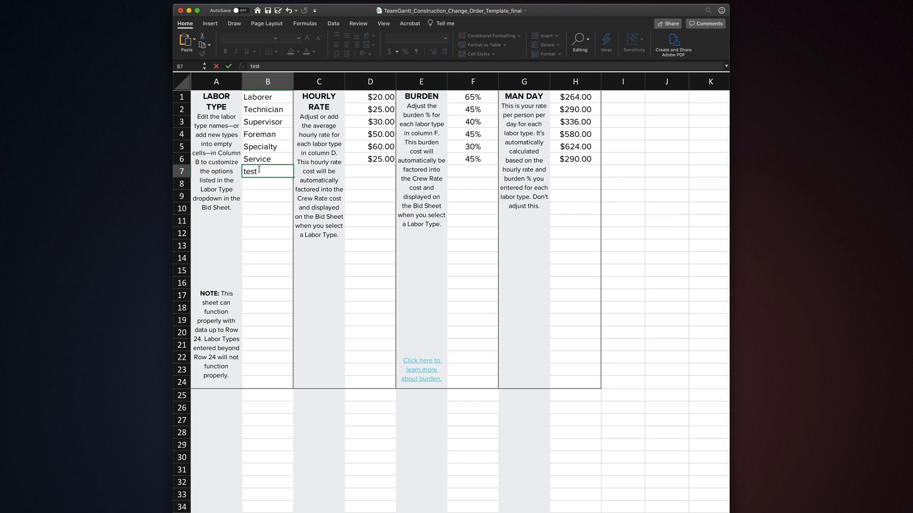
left_click(472, 170)
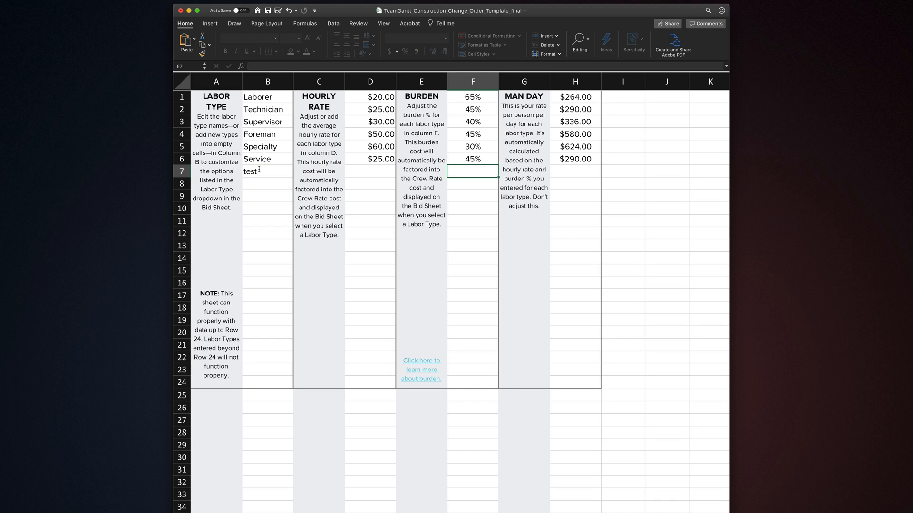
left_click(370, 171)
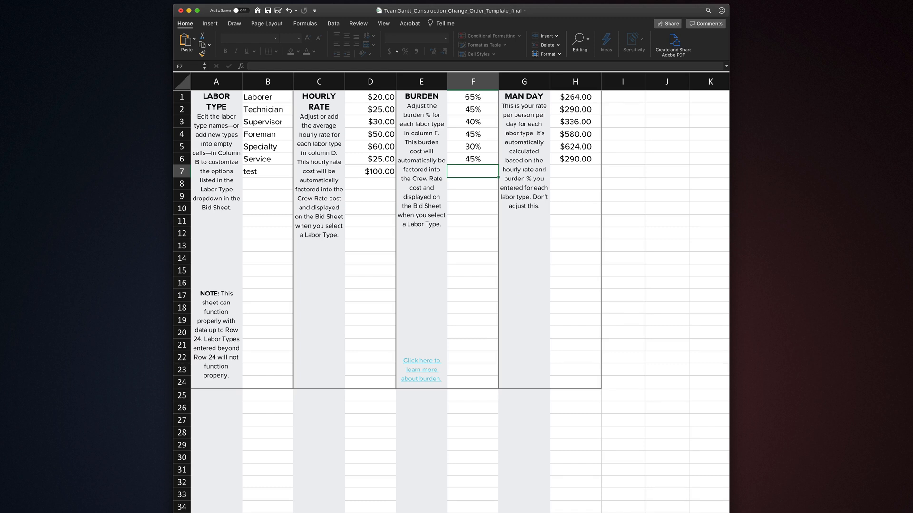
mouse_move(462, 177)
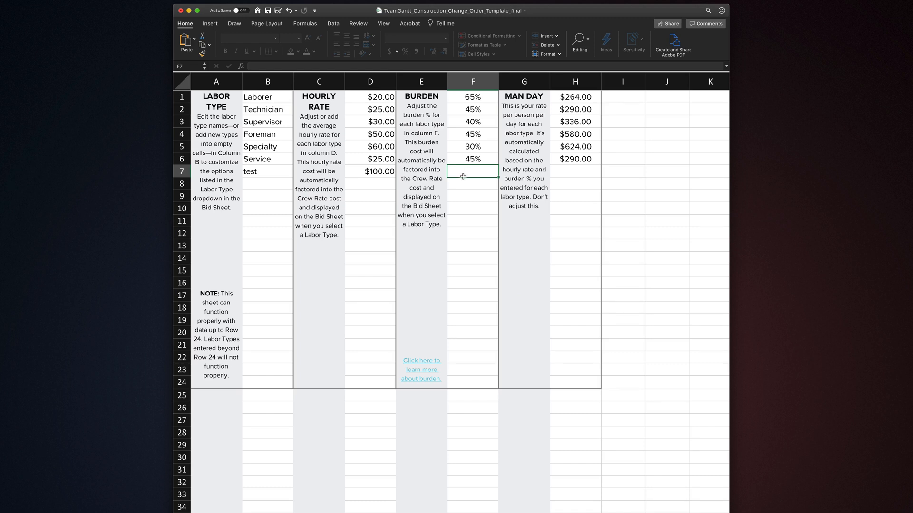
mouse_move(414, 376)
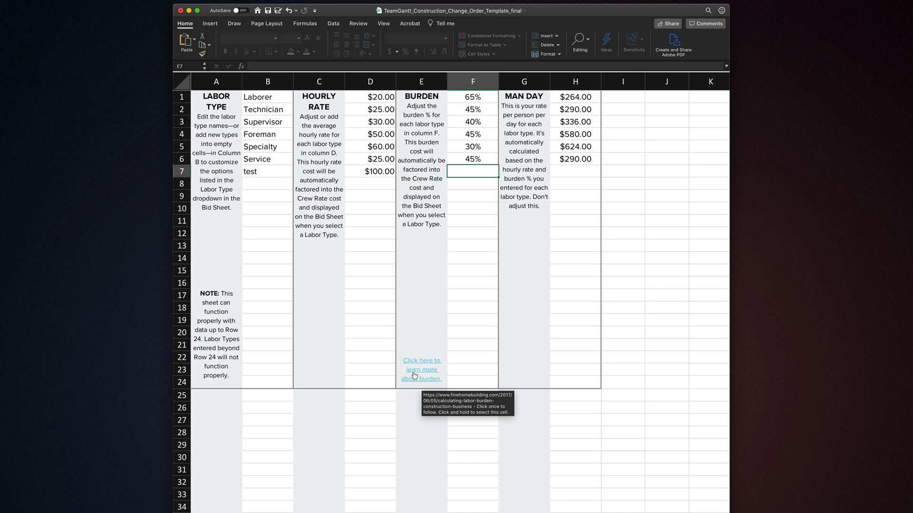
mouse_move(543, 190)
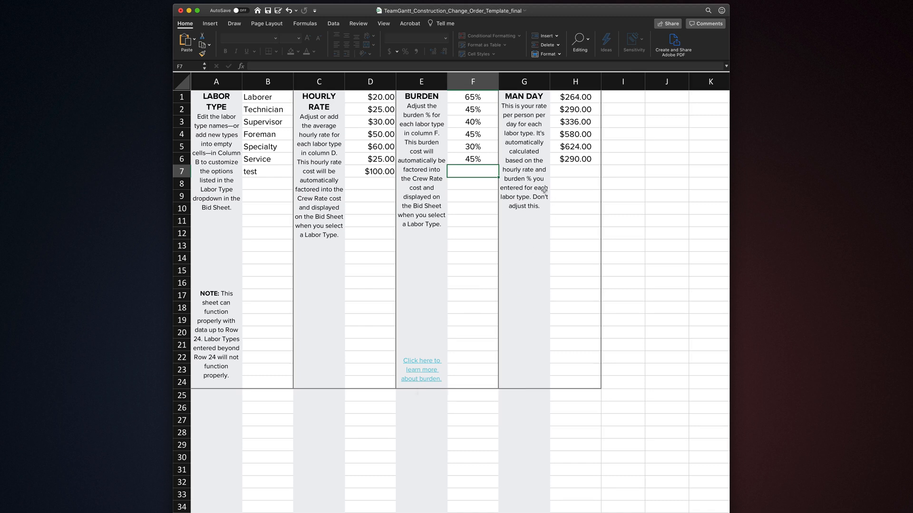
type("0%")
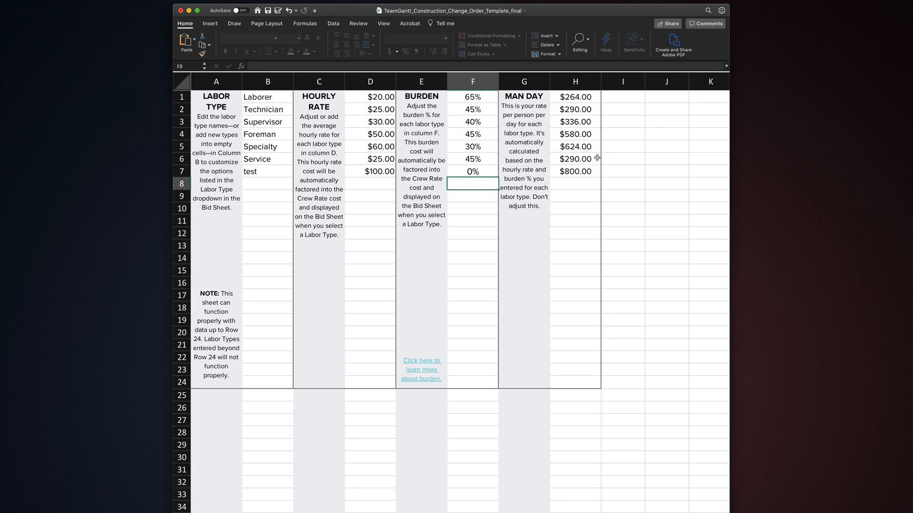
left_click(575, 171)
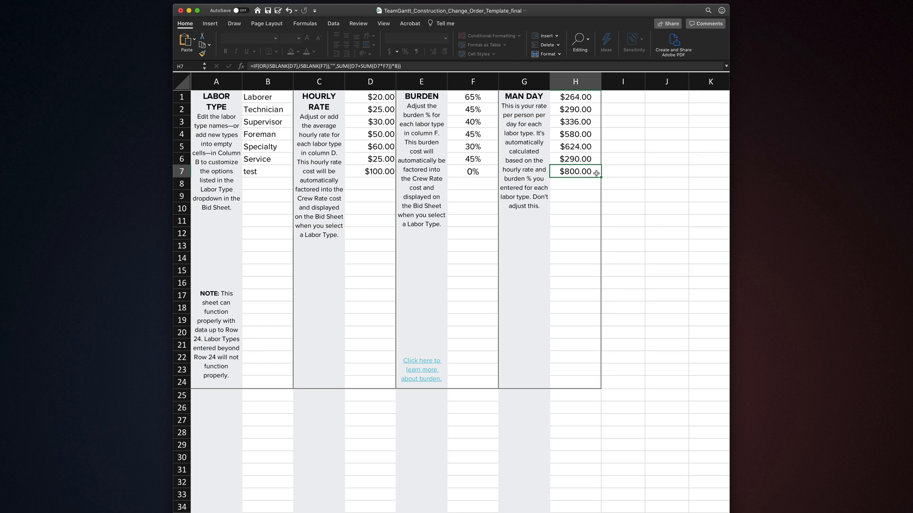
Choose test as the labor type for row 27 with 2 days and crew of 1.
left_click(388, 501)
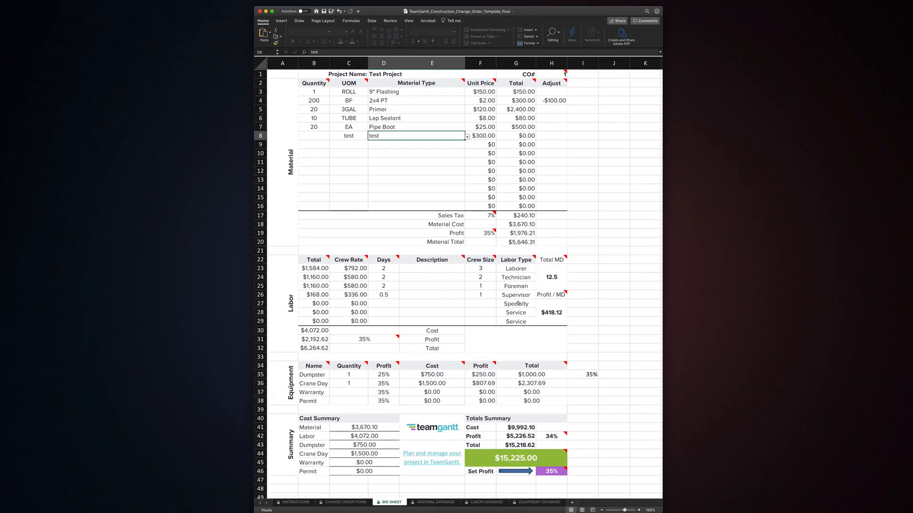
left_click(537, 304)
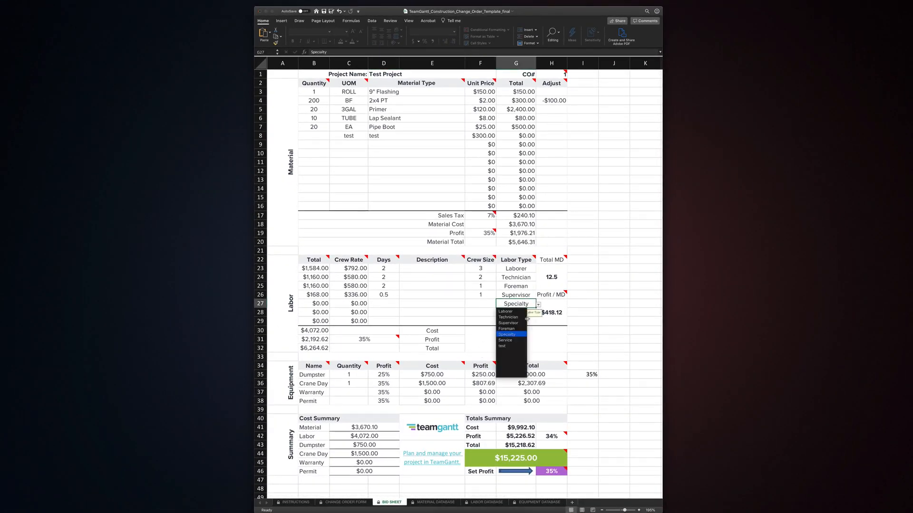
left_click(501, 346)
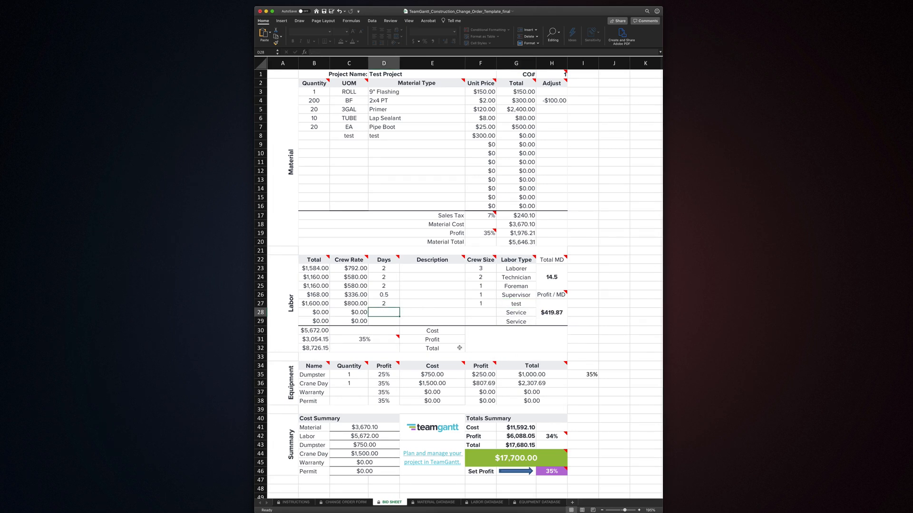
Enter a Test equipment type at $100.00 below Lift Week in the equipment database.
left_click(536, 502)
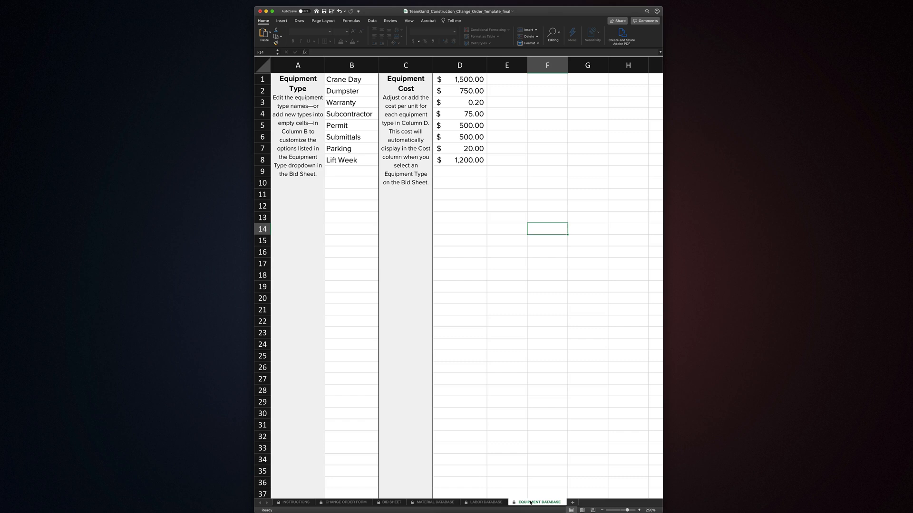
left_click(351, 171)
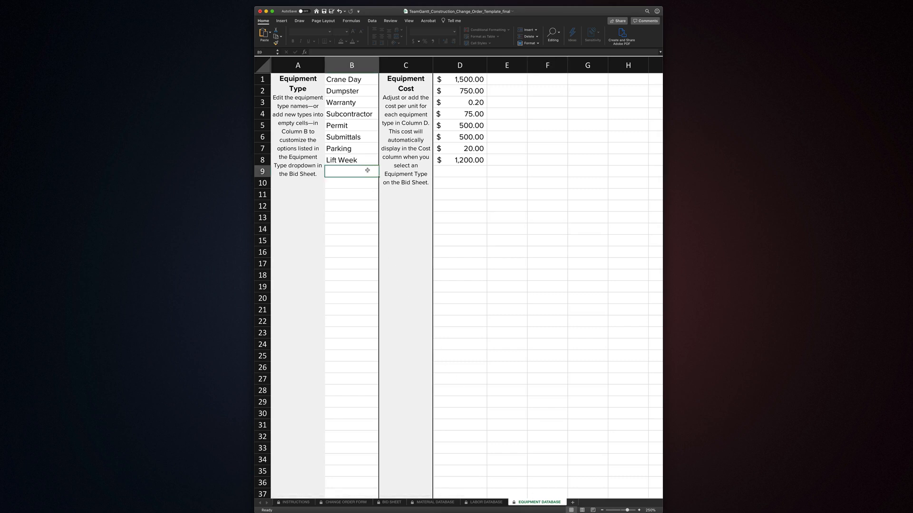
type("Test")
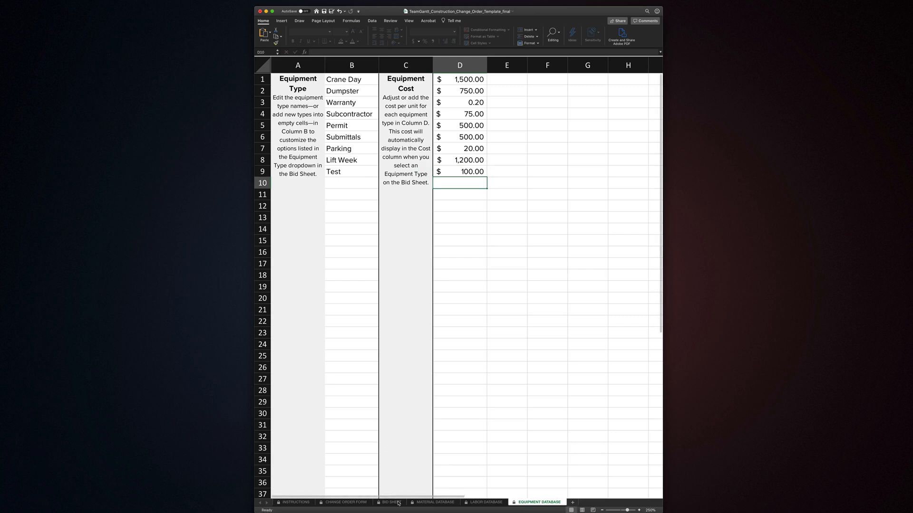
Swap the bid sheet's Warranty equipment line for Test at quantity 1.
left_click(389, 502)
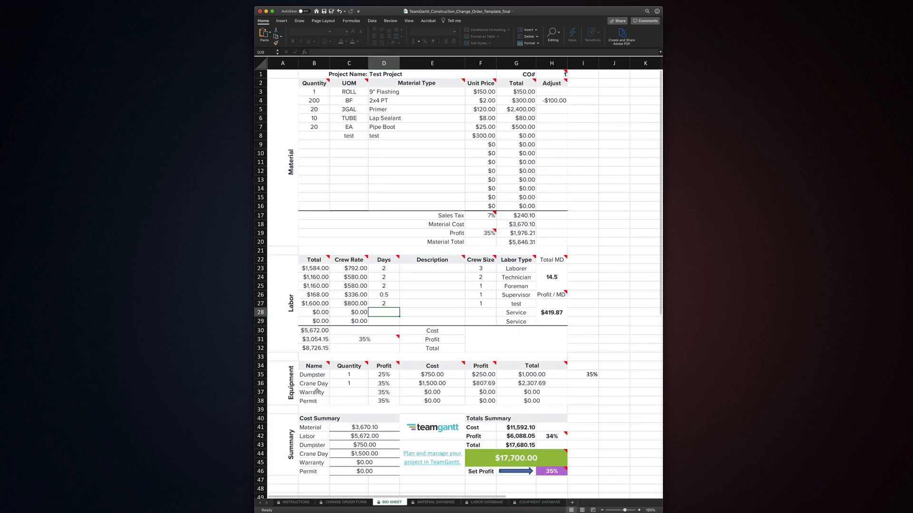
left_click(332, 393)
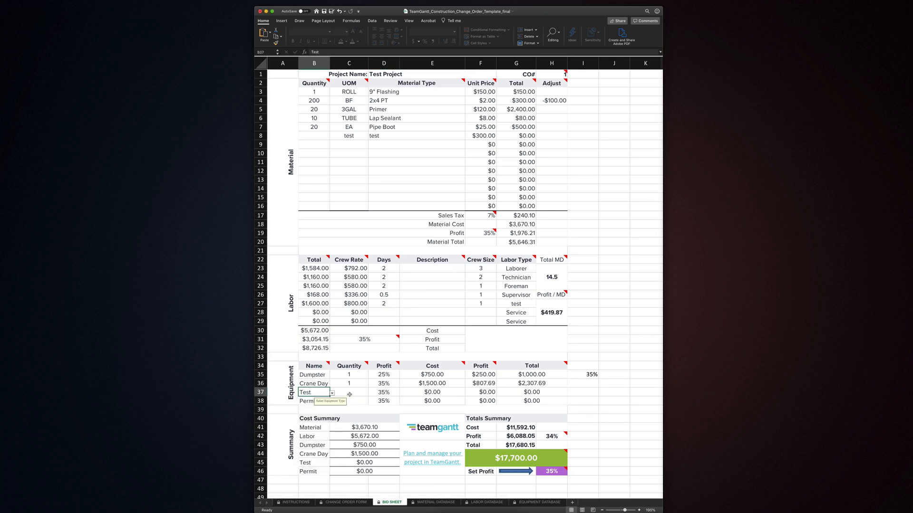
type("1")
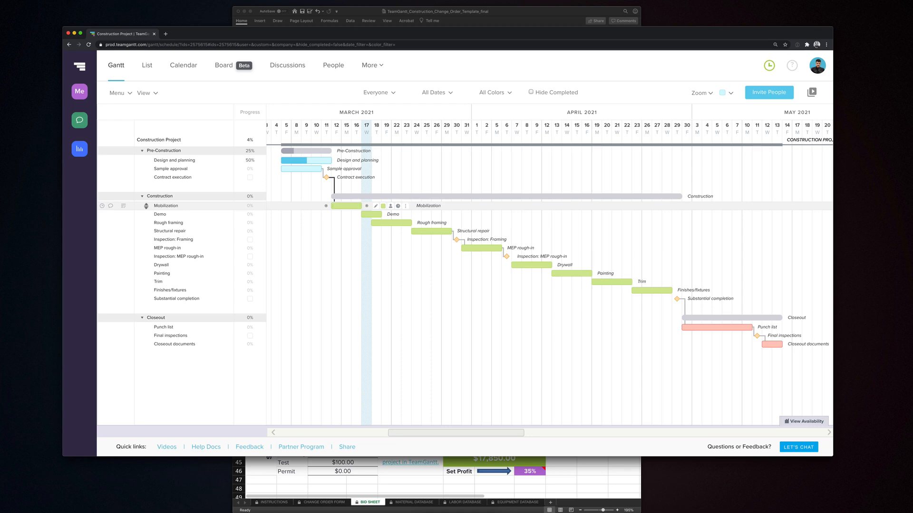
mouse_move(631, 290)
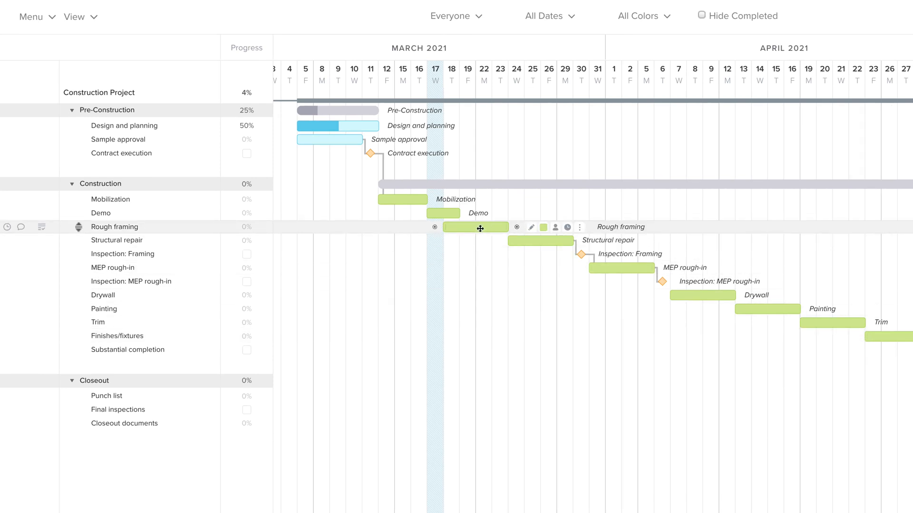
Drag the Rough framing bar so it ends later in March.
left_click_drag(475, 226, 493, 226)
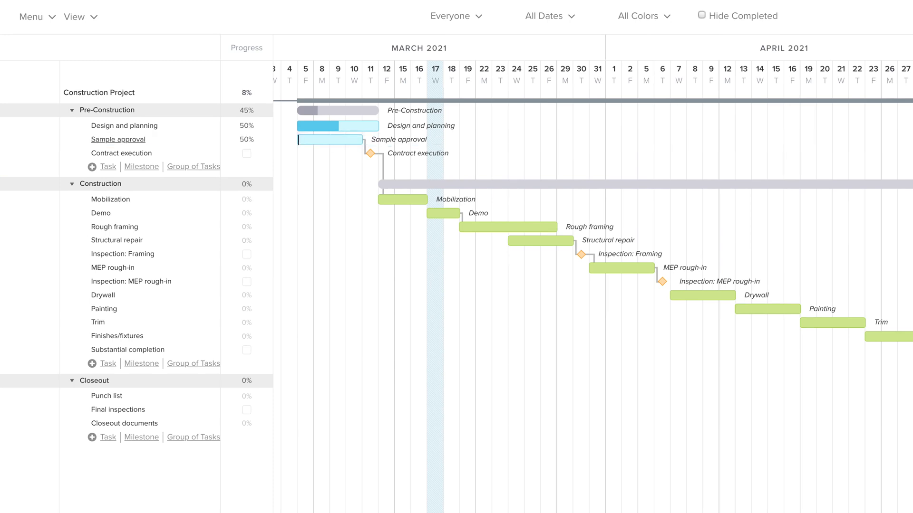
Set Design and planning to 100% and view the project Menu's Baselines entry.
left_click(246, 125)
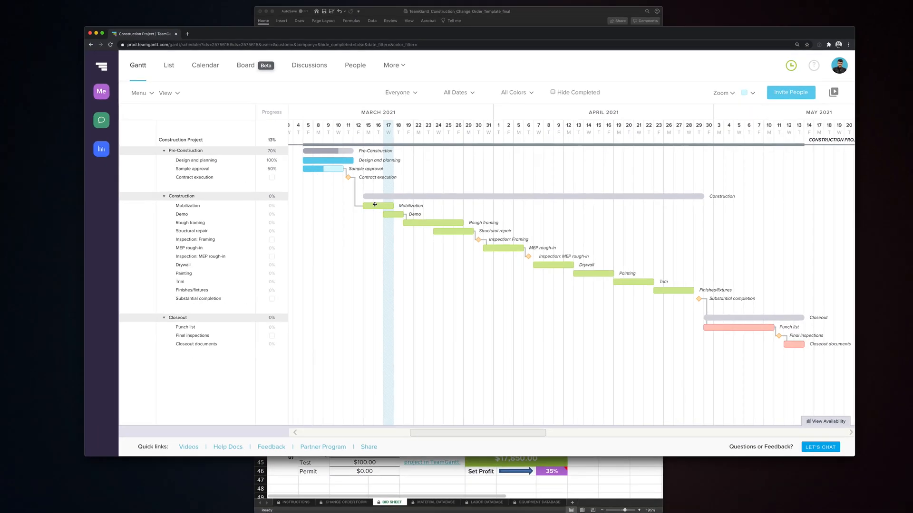
left_click(138, 92)
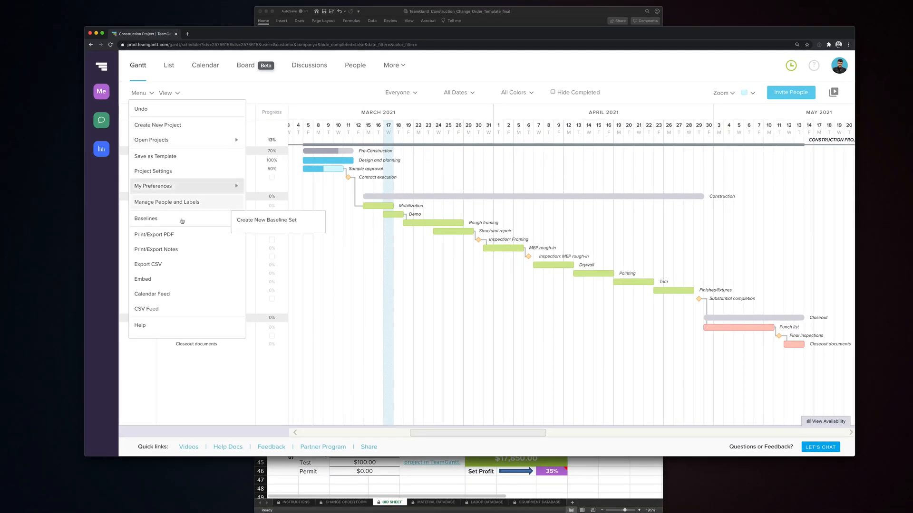
mouse_move(144, 219)
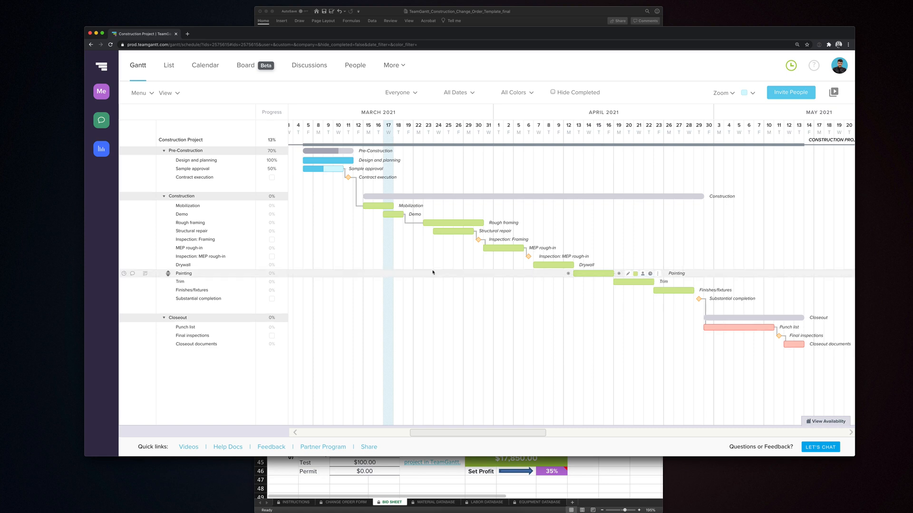
left_click(369, 446)
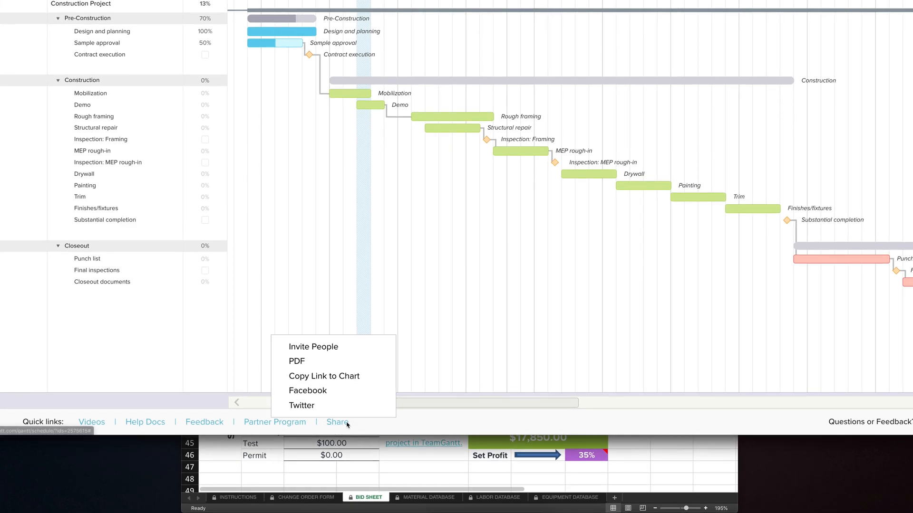
left_click(324, 377)
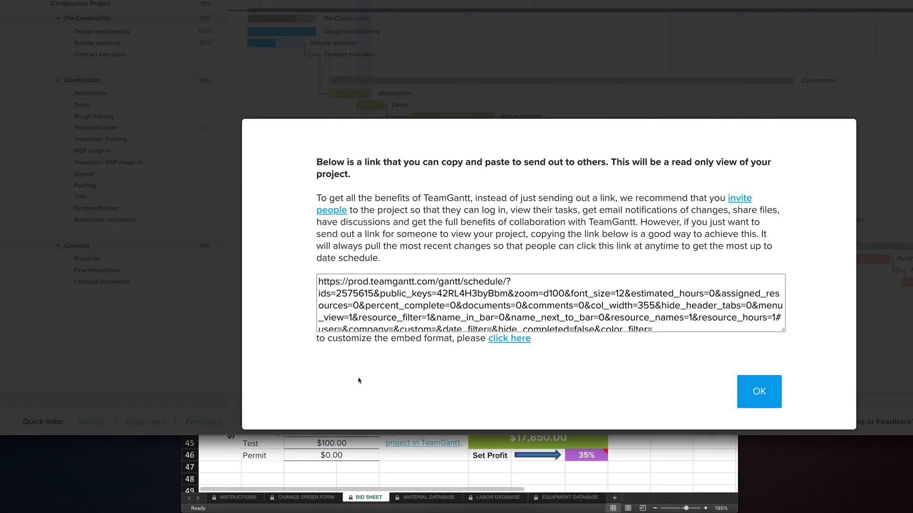
left_click(758, 391)
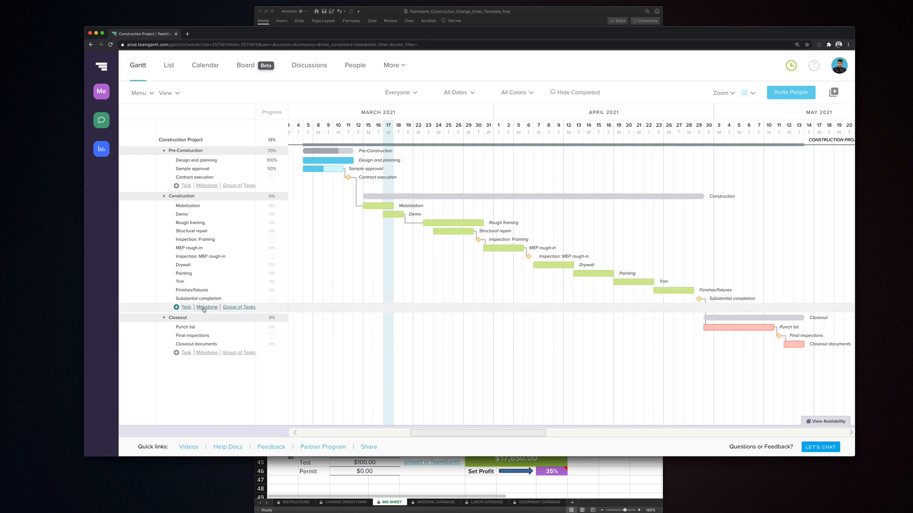
Add the Draw 1 milestone under the Construction group.
left_click(186, 307)
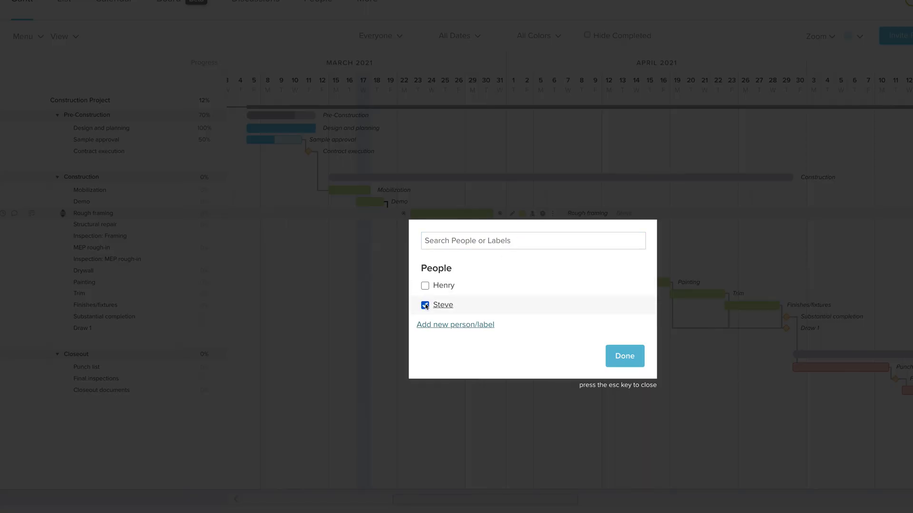
Confirm Steve on Rough framing and post a comment asking him about FSC Lumber submittals.
left_click(624, 356)
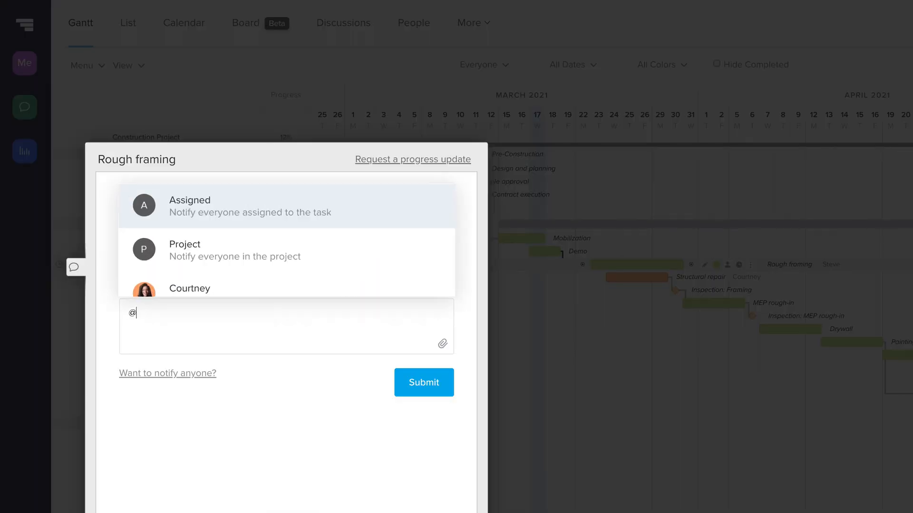
type("Steve do you have sub")
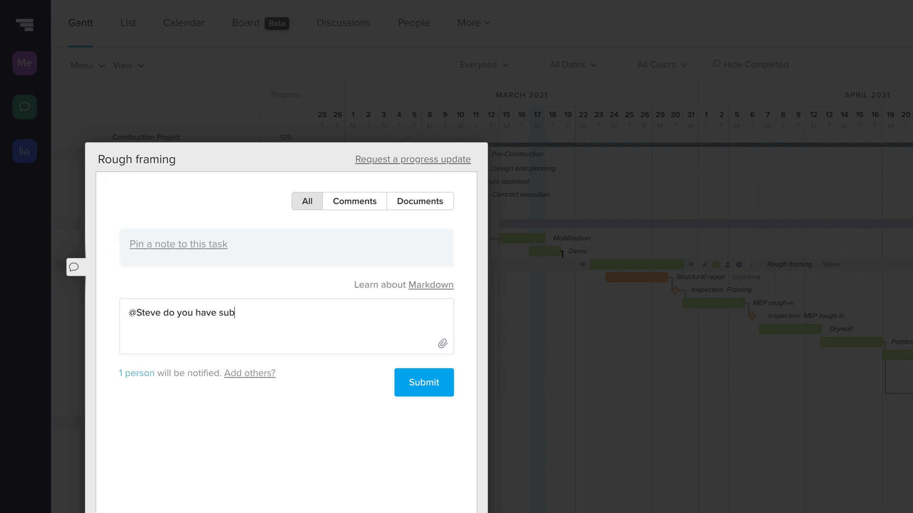
type("mittals for the FSC Lumber?")
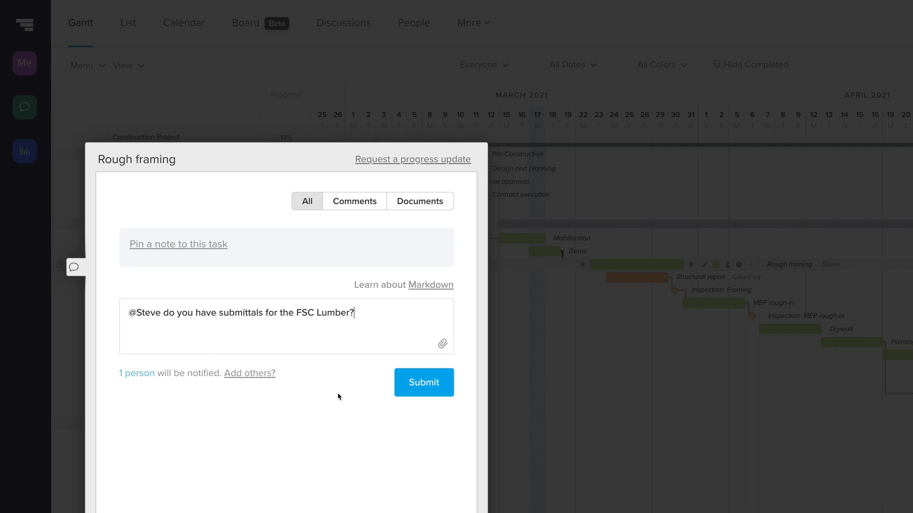
left_click(424, 382)
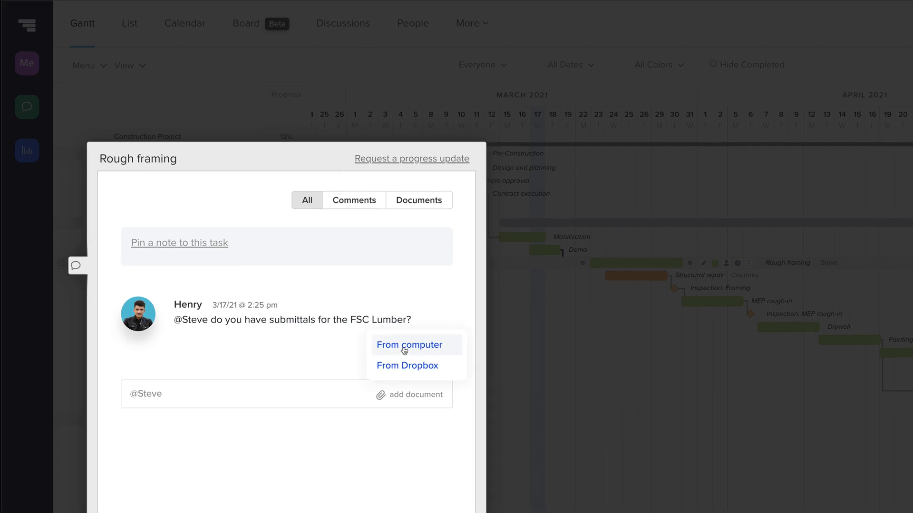
Attach the Lumber Submittals file from the Desktop to Rough framing.
left_click(409, 345)
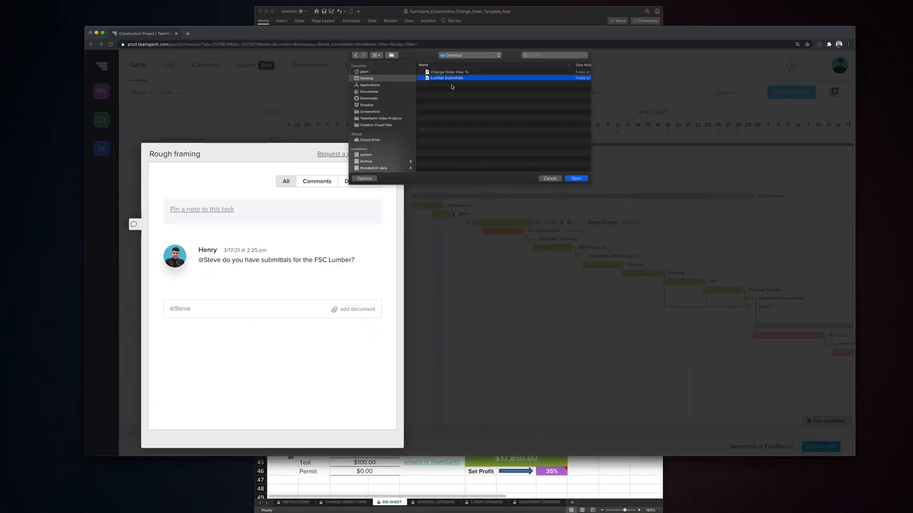
left_click(575, 179)
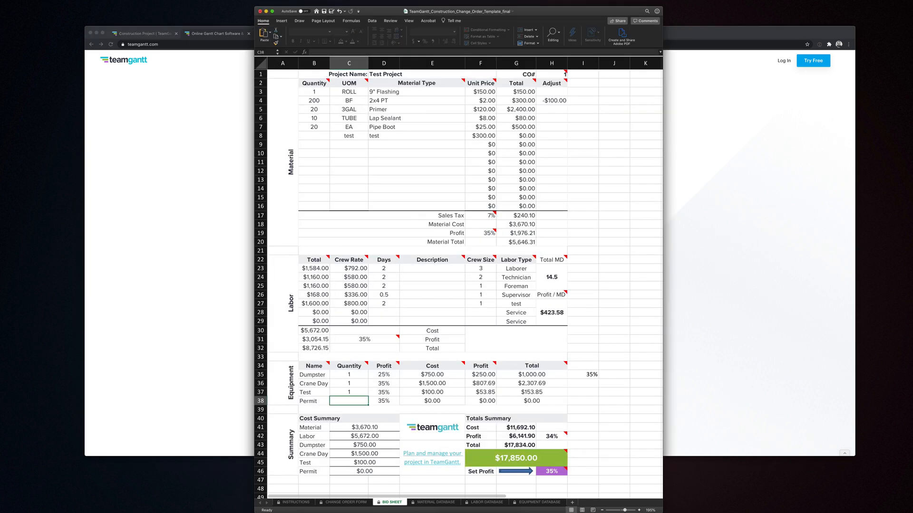
mouse_move(444, 454)
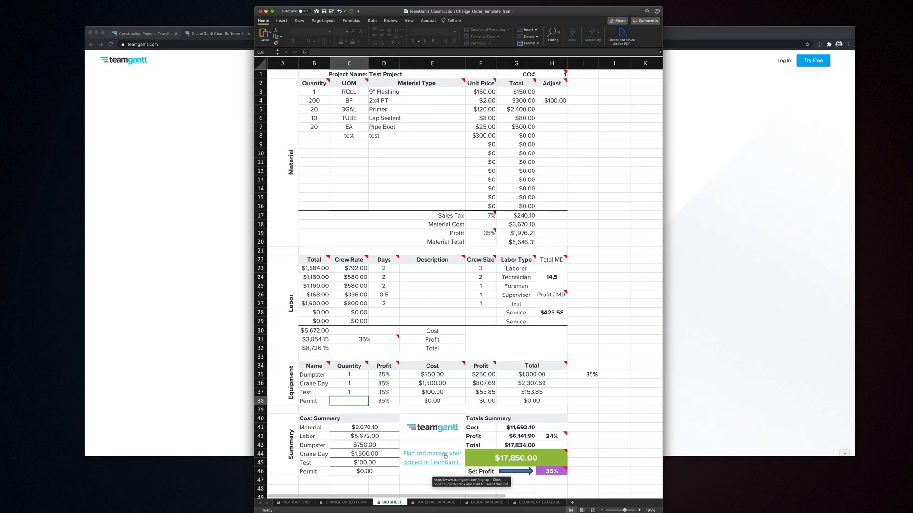